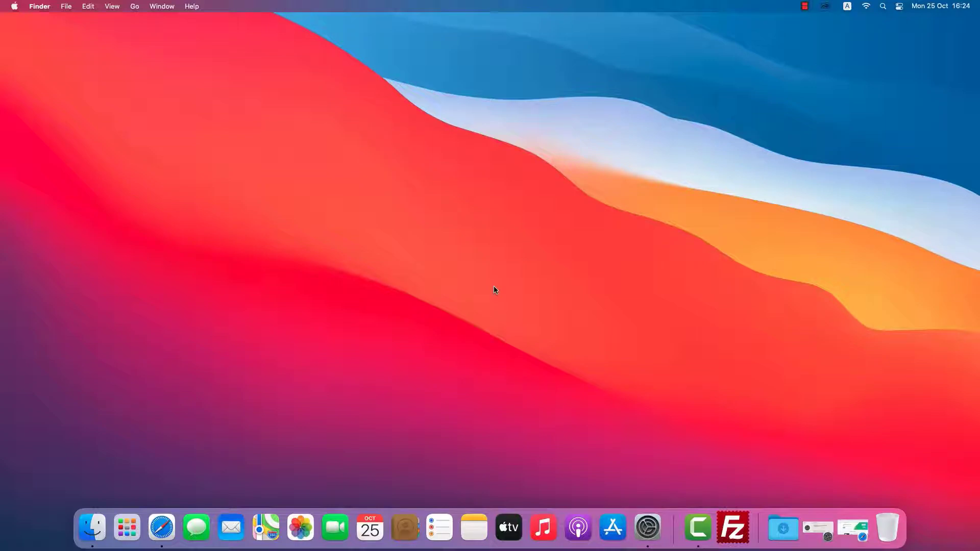
Check Software Update and confirm the Mac is up to date on macOS Big Sur 11.6.
click(648, 528)
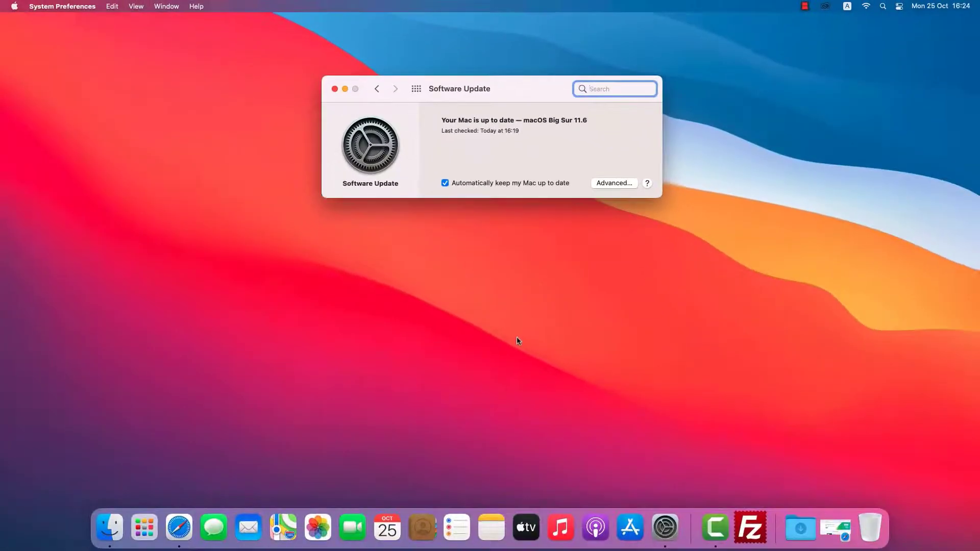
Register for the Fusion 12 Player personal-use license, copy the key and download Fusion 12.2.0.
click(178, 527)
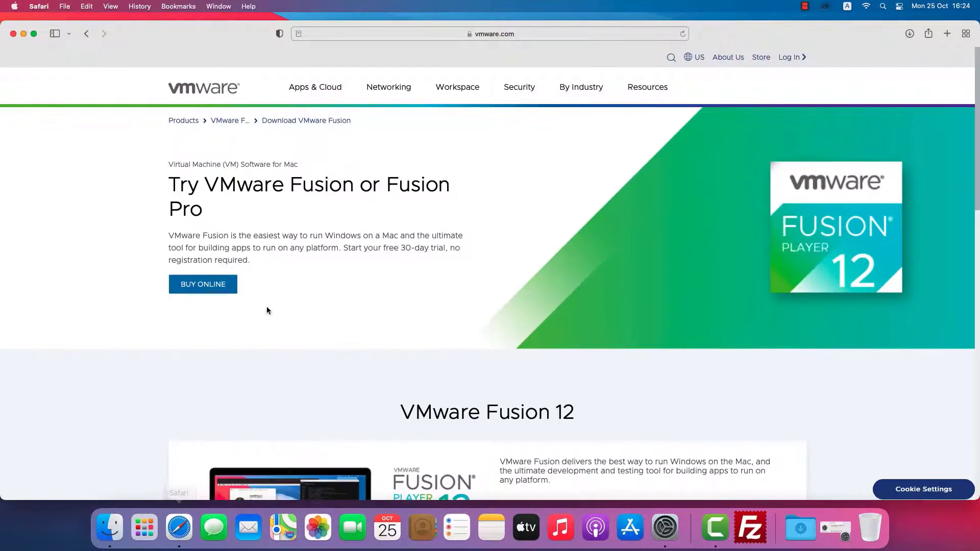
click(489, 33)
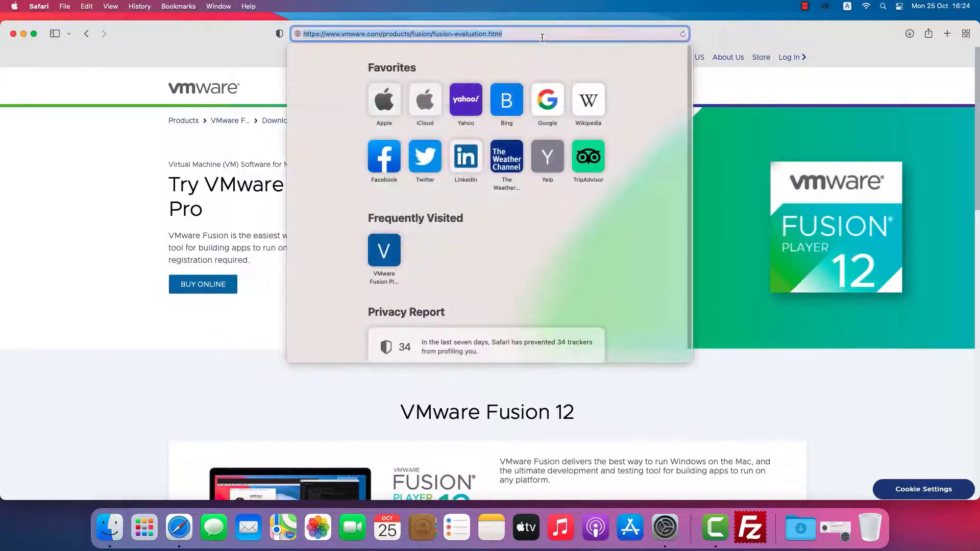
mouse_move(251, 363)
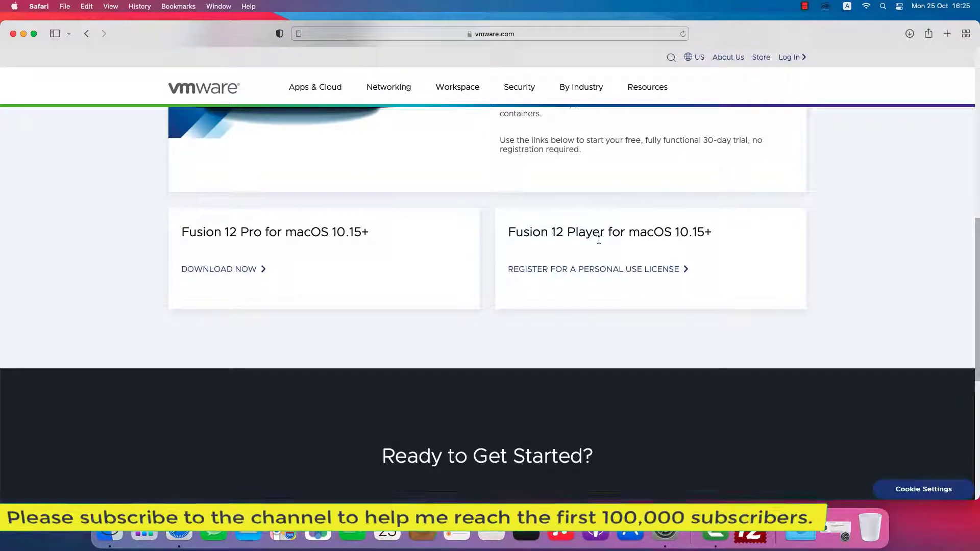
click(592, 268)
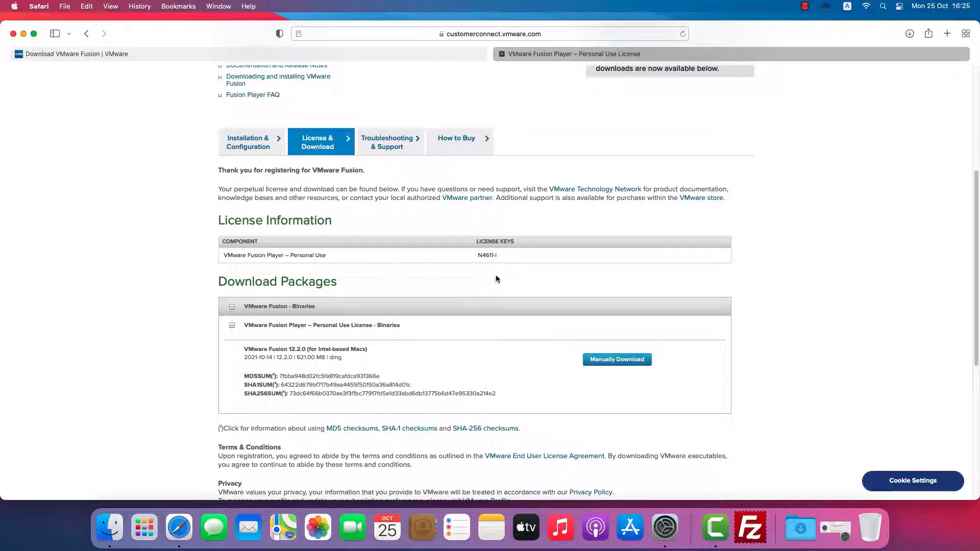
double_click(486, 255)
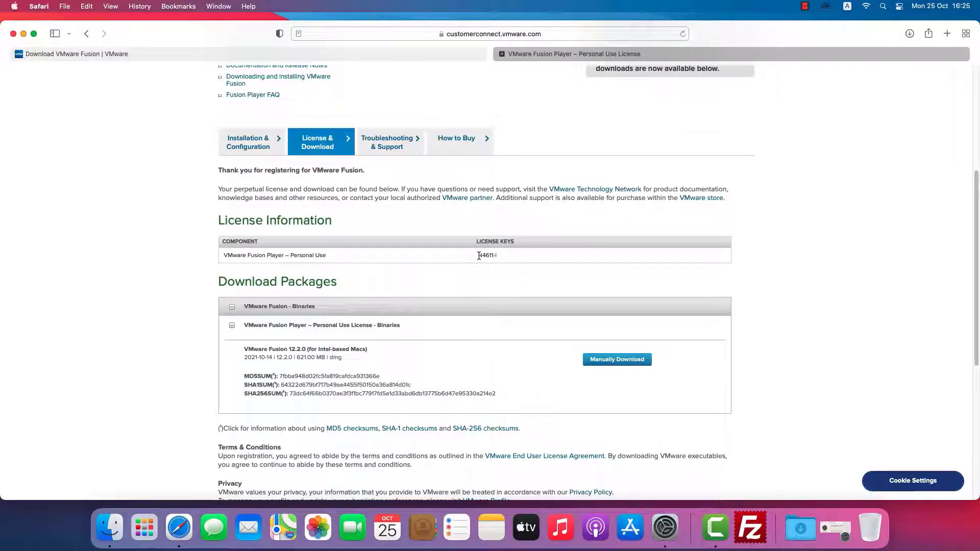
mouse_move(335, 338)
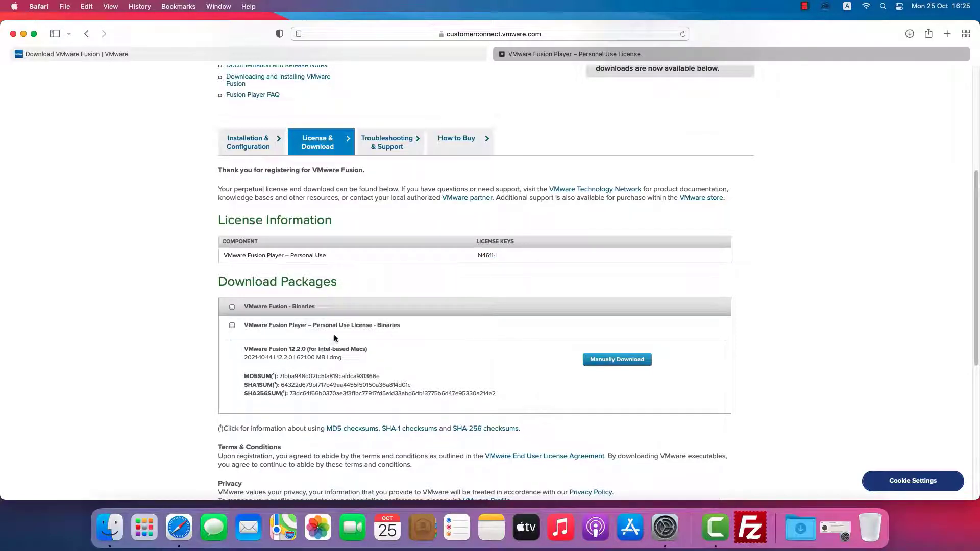
mouse_move(397, 324)
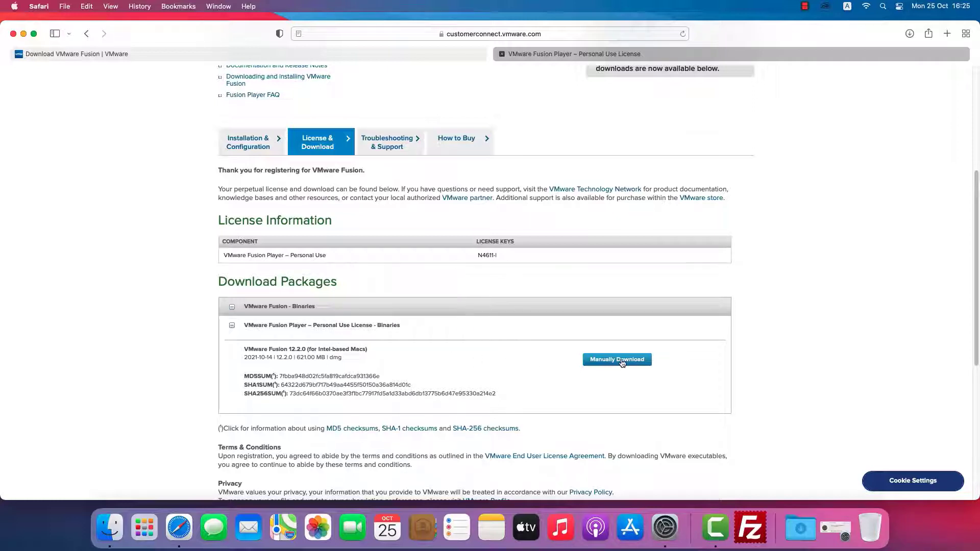
click(616, 359)
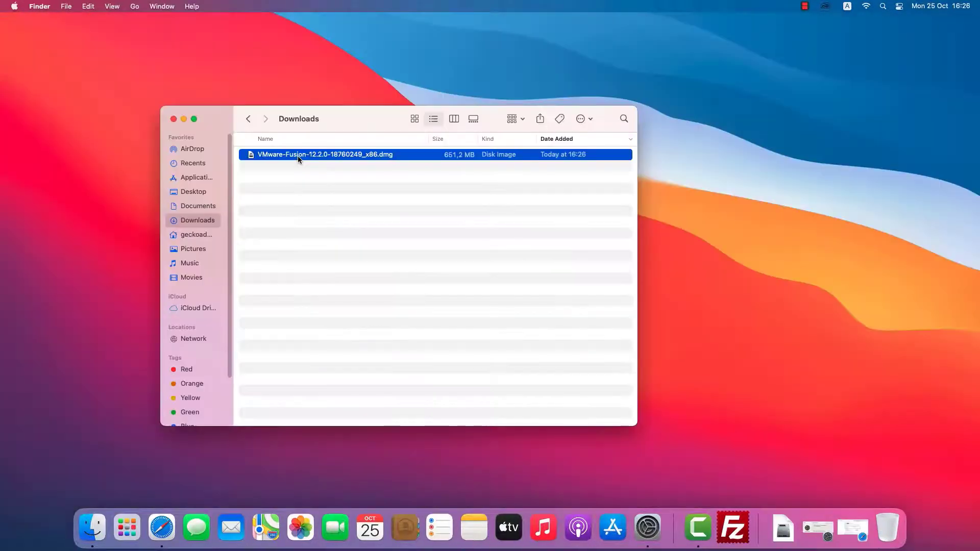
mouse_move(249, 182)
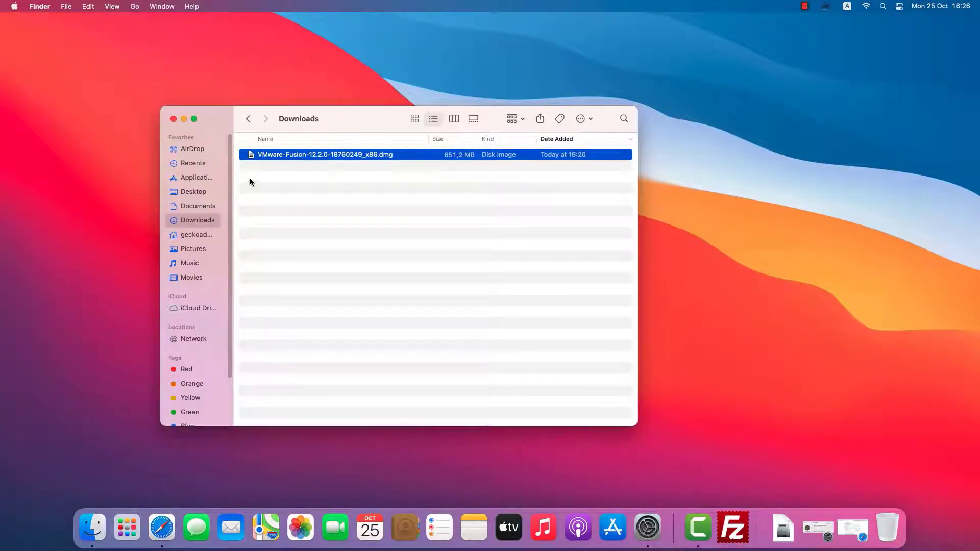
Mount the Fusion disk image and launch VMware Fusion with administrator approval.
double_click(325, 154)
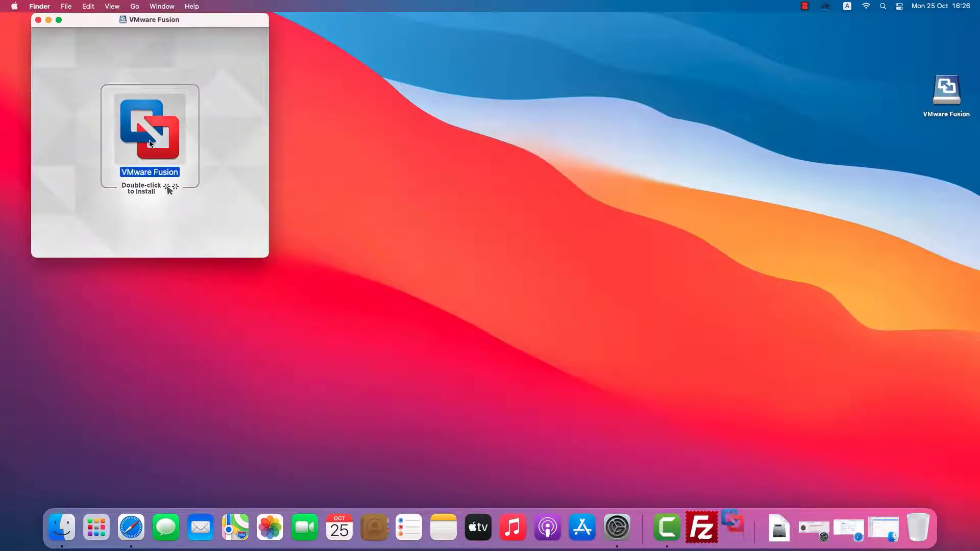
double_click(149, 130)
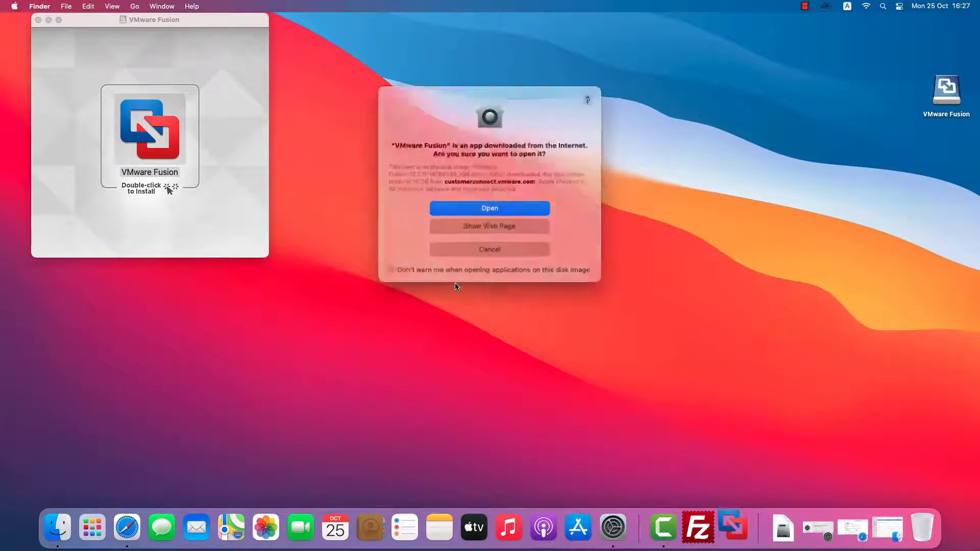
click(489, 208)
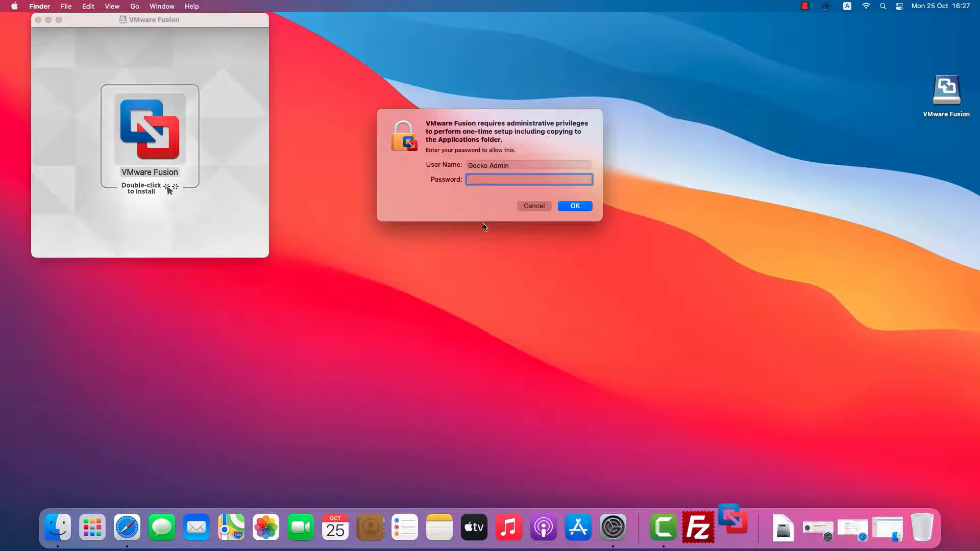
click(573, 206)
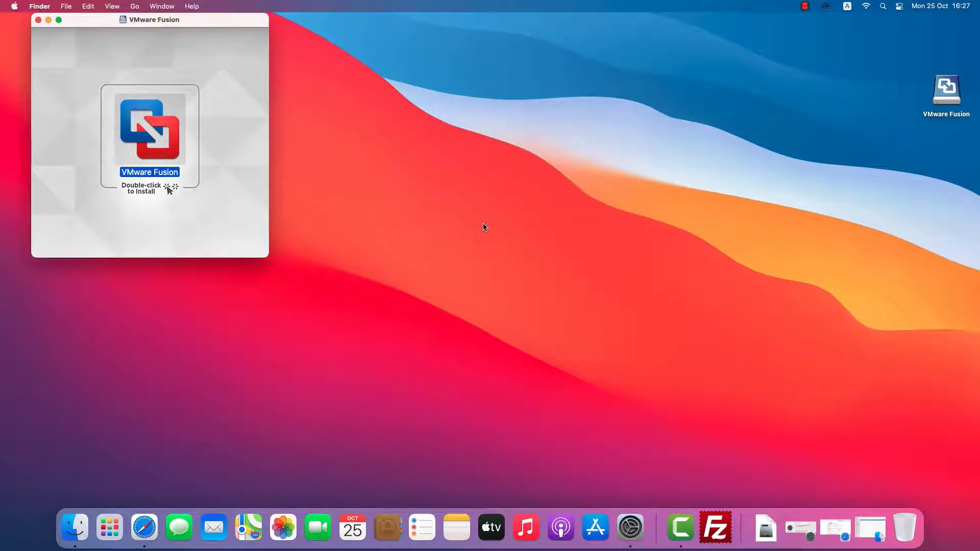
double_click(149, 131)
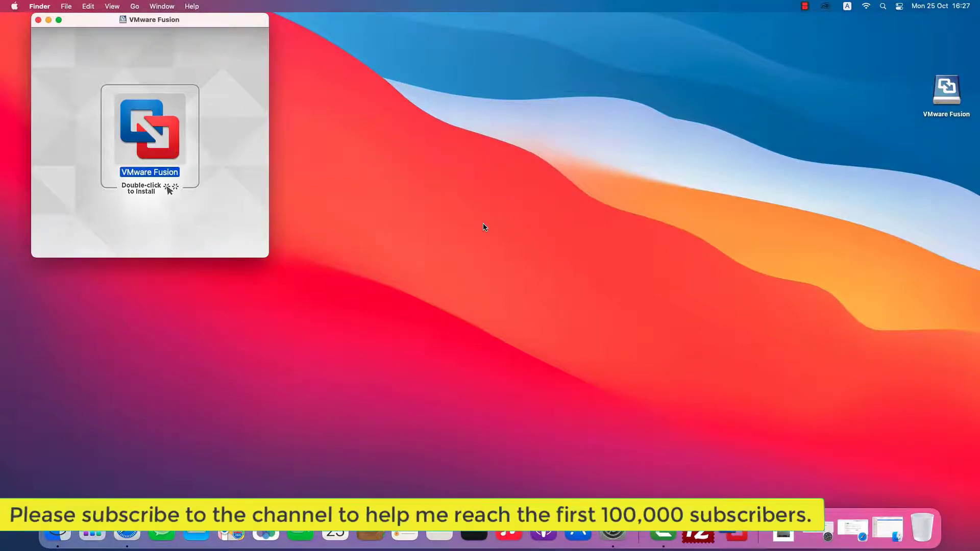
double_click(149, 131)
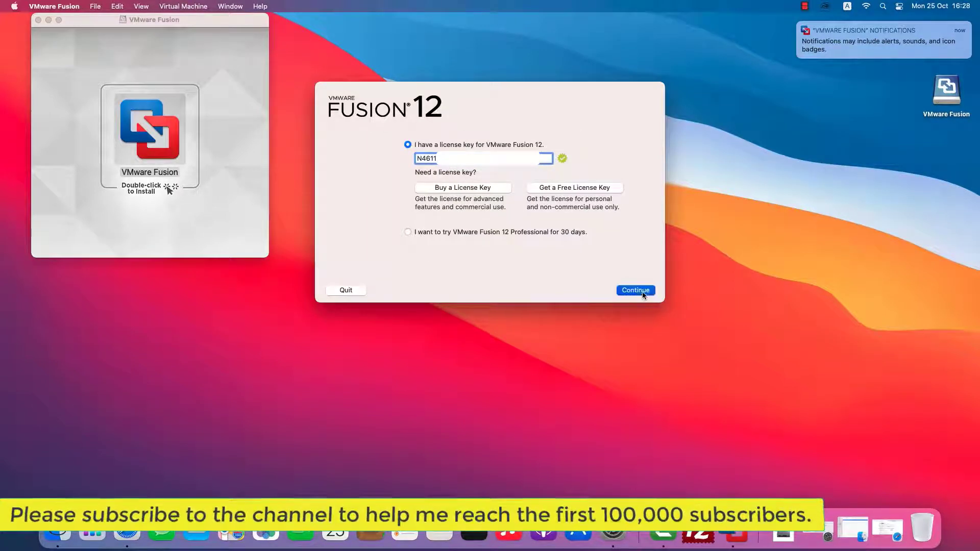
Activate Fusion 12 Player with the personal-use license key, approving with the admin password.
click(635, 290)
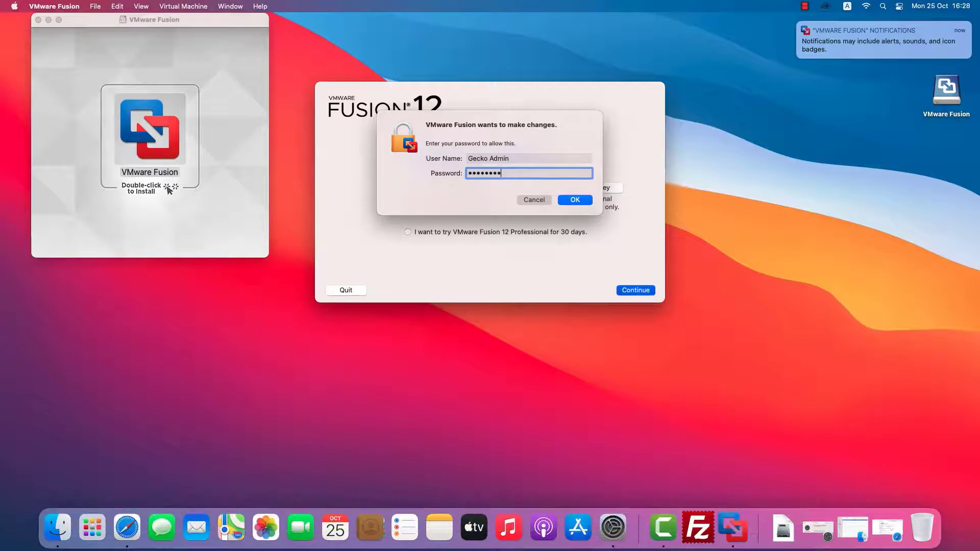
click(574, 199)
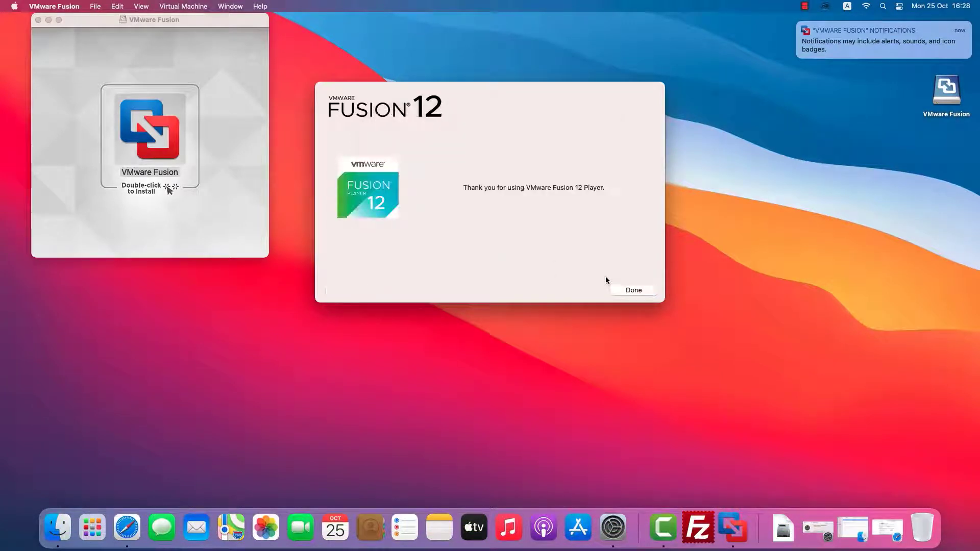
click(633, 290)
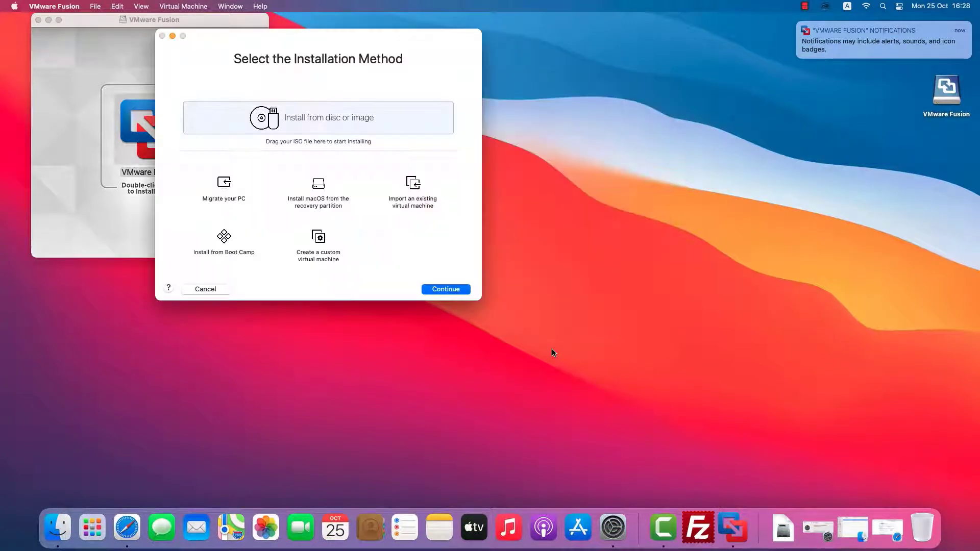
Check About VMware Fusion shows version 12.2.0.
click(54, 6)
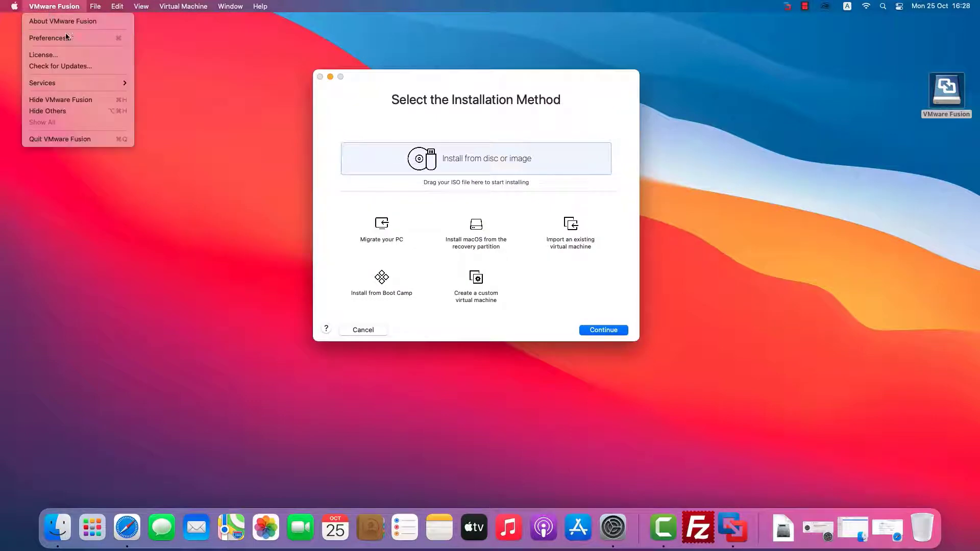
click(62, 20)
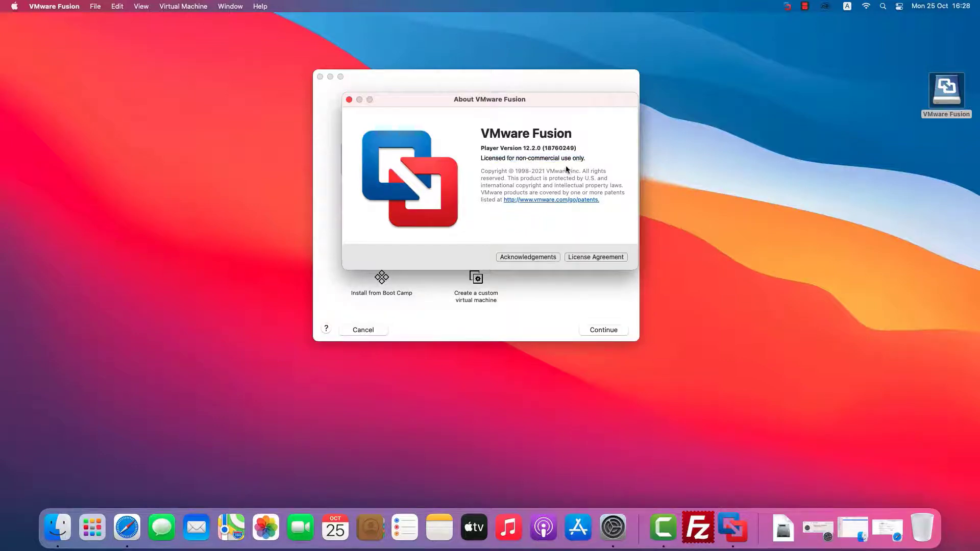
click(349, 99)
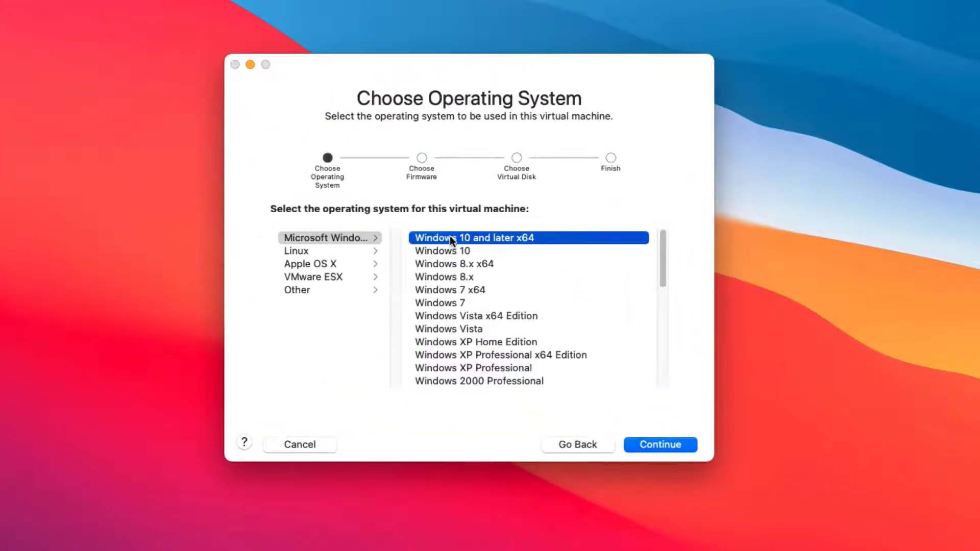
Create a Windows 10 and later x64 VM with a new 60 GB disk, saved as Windows11.
click(660, 444)
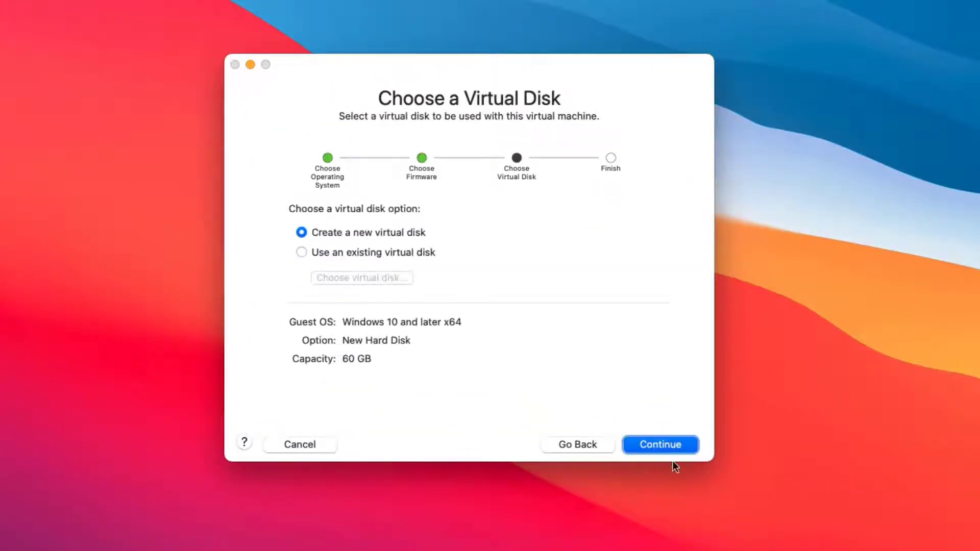
click(659, 444)
text(Window)
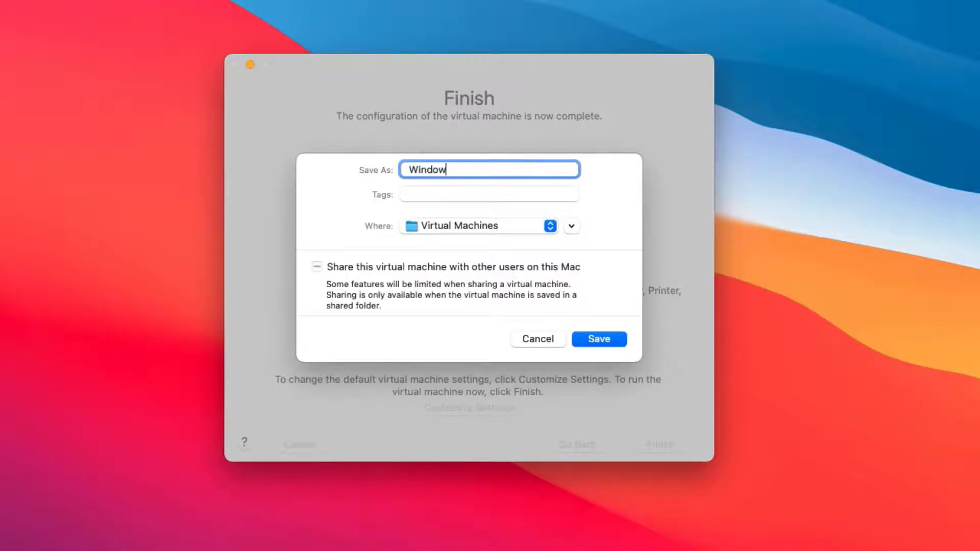
click(597, 339)
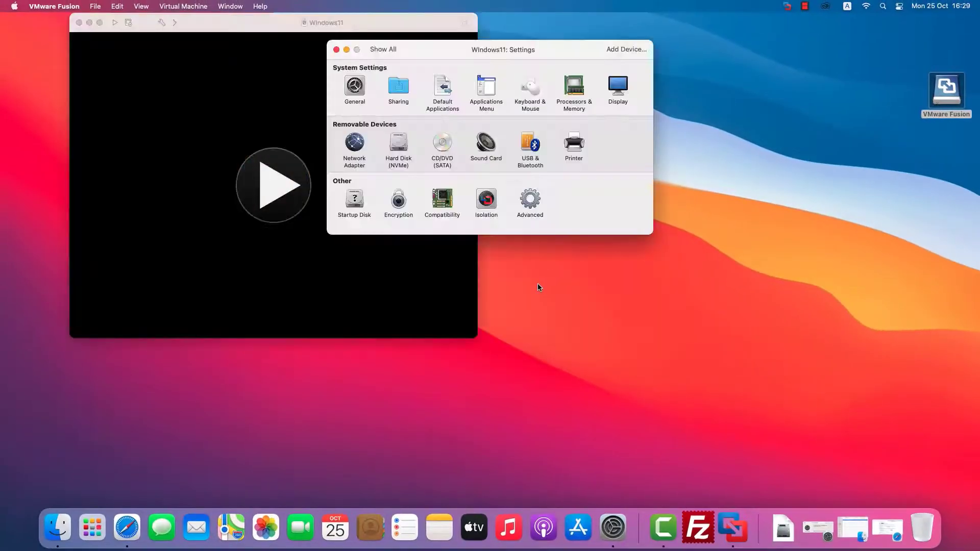
click(572, 91)
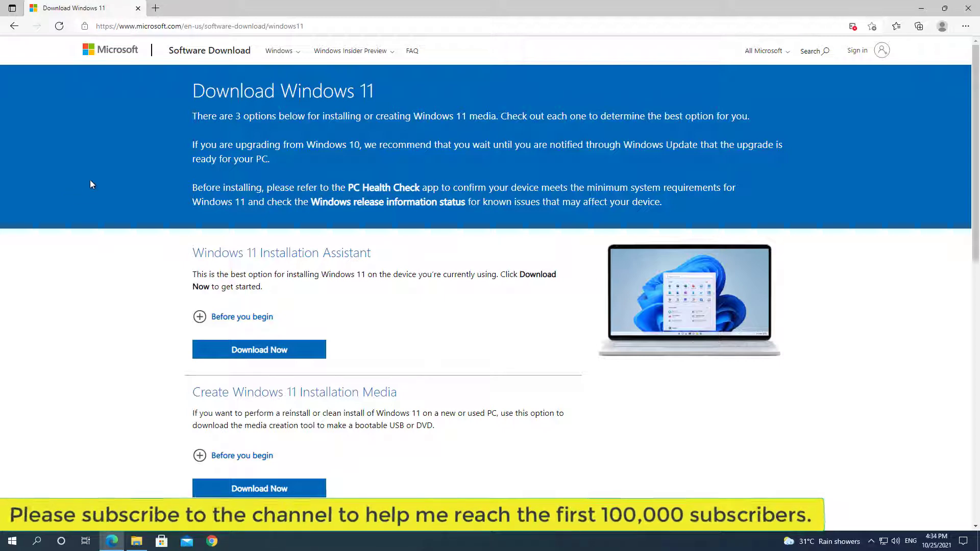
Start downloading the Windows 11 English 64-bit ISO from Microsoft's download page.
scroll(down, 3)
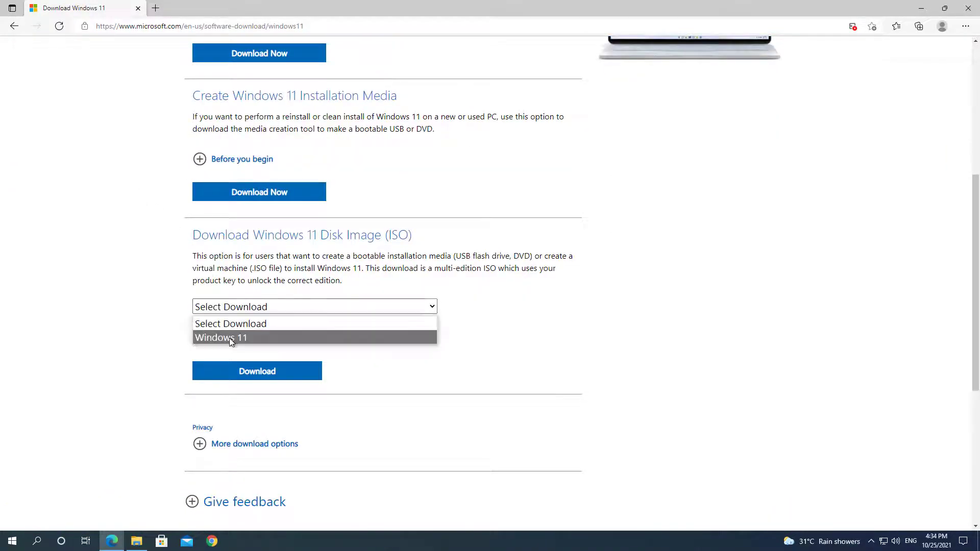
click(220, 338)
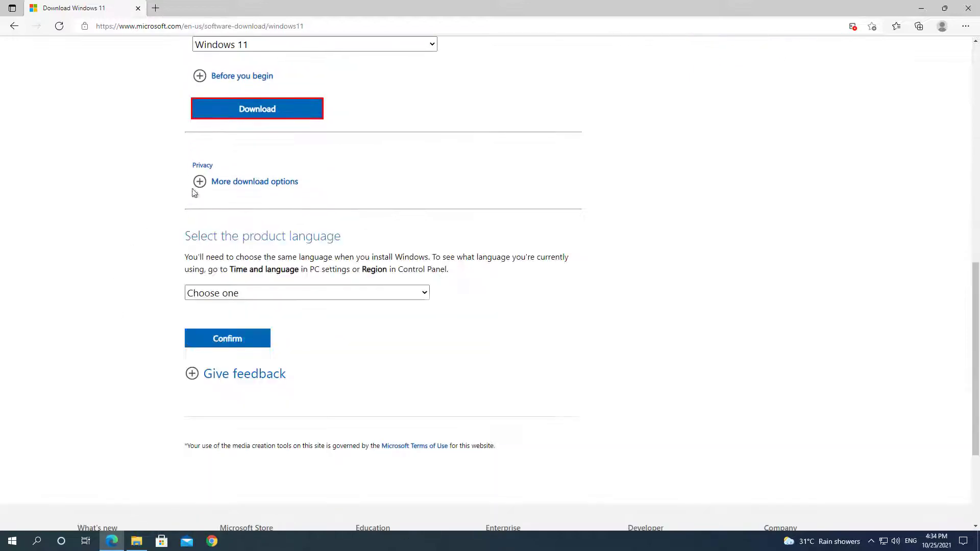
click(306, 293)
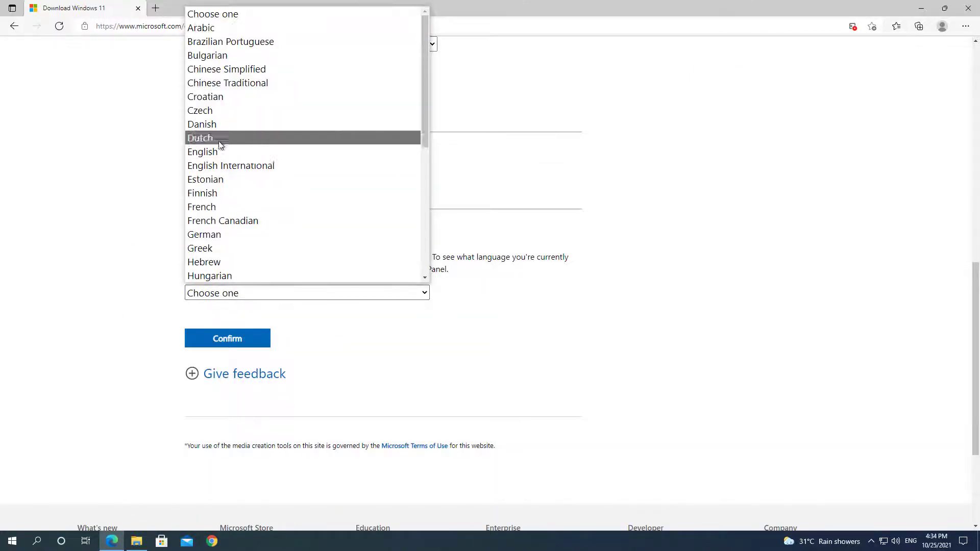
click(202, 151)
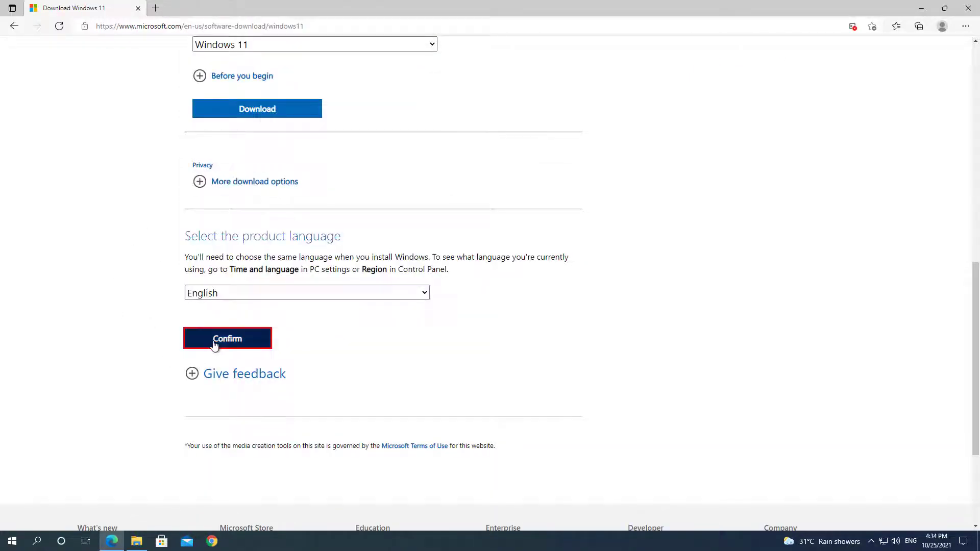
click(227, 338)
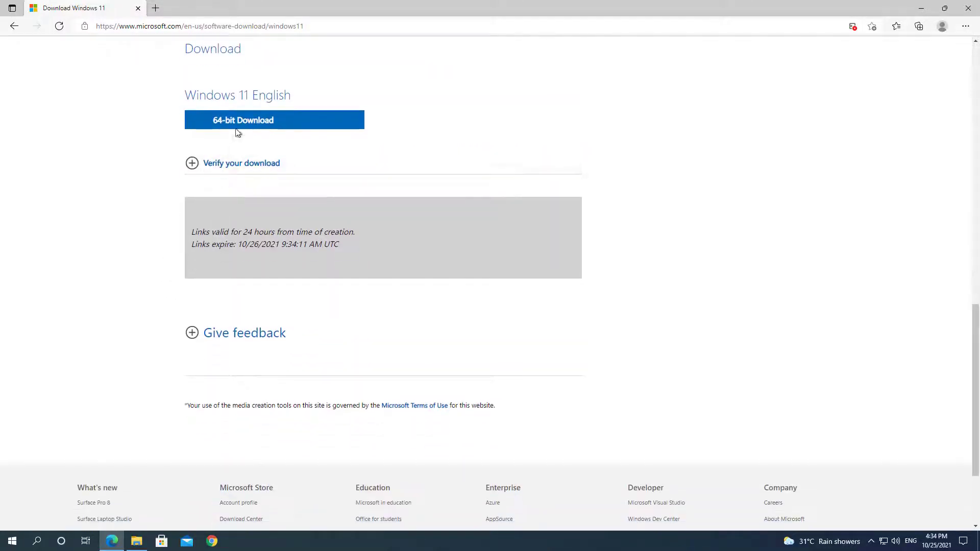
click(274, 120)
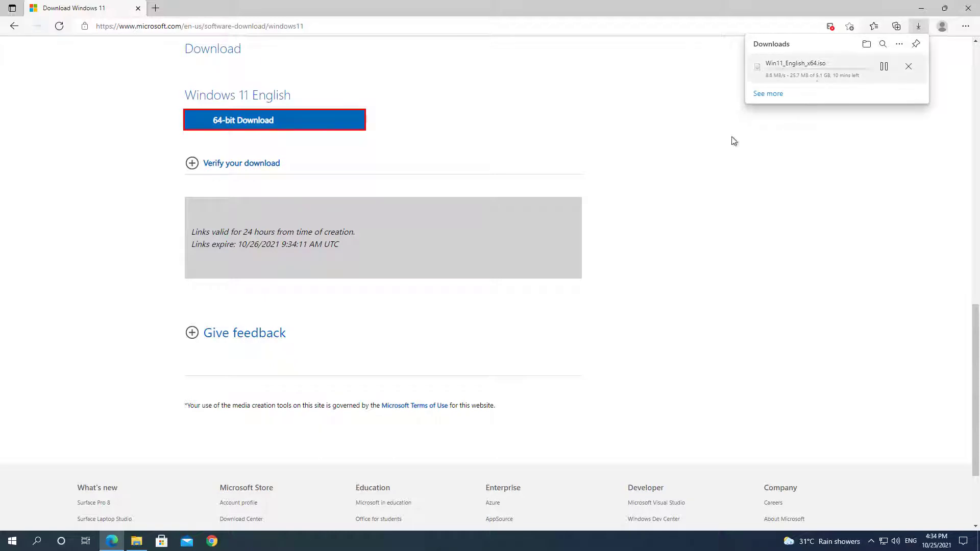
mouse_move(156, 7)
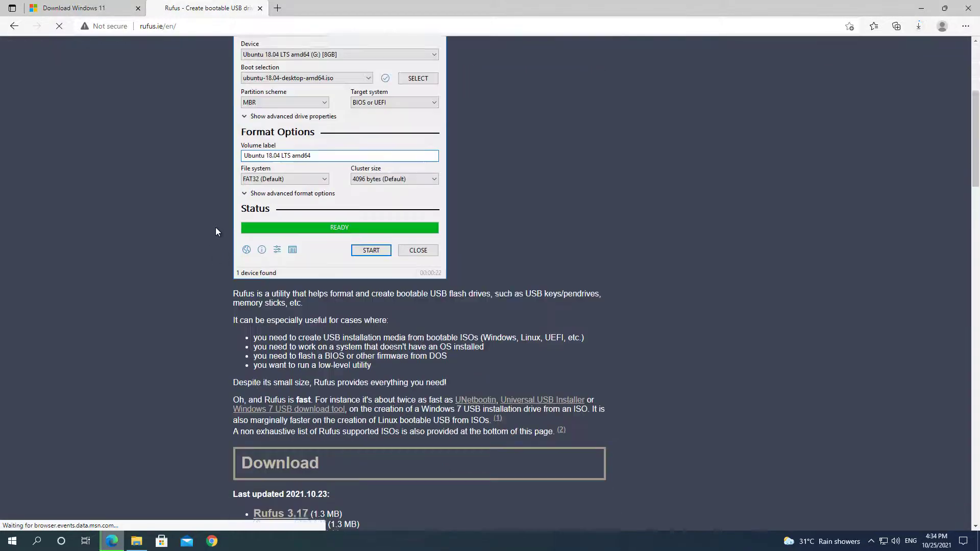
Scroll the rufus.ie home page toward its Download section.
scroll(down, 3)
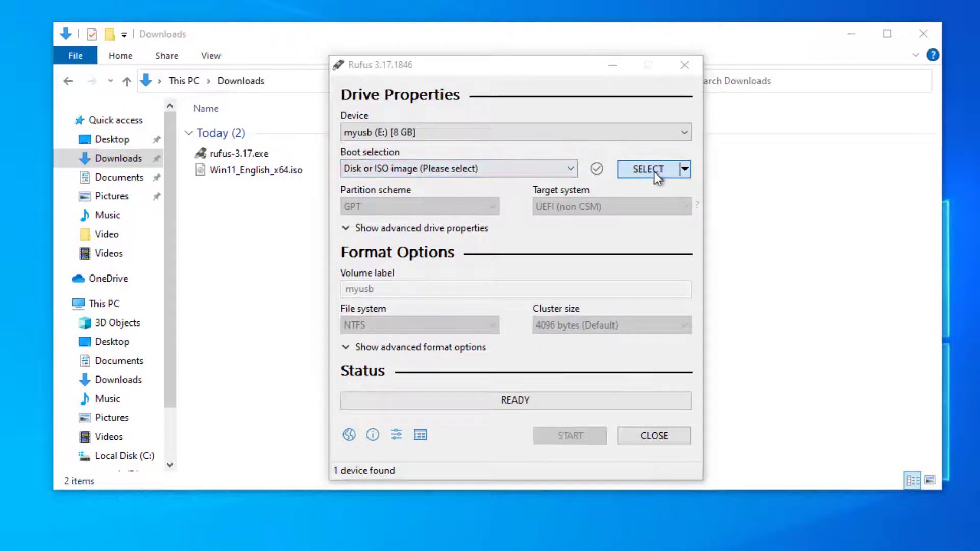
Write Win11_English_x64.iso to the USB drive as an Extended Windows 11 Installation, accepting the erase warning.
click(649, 170)
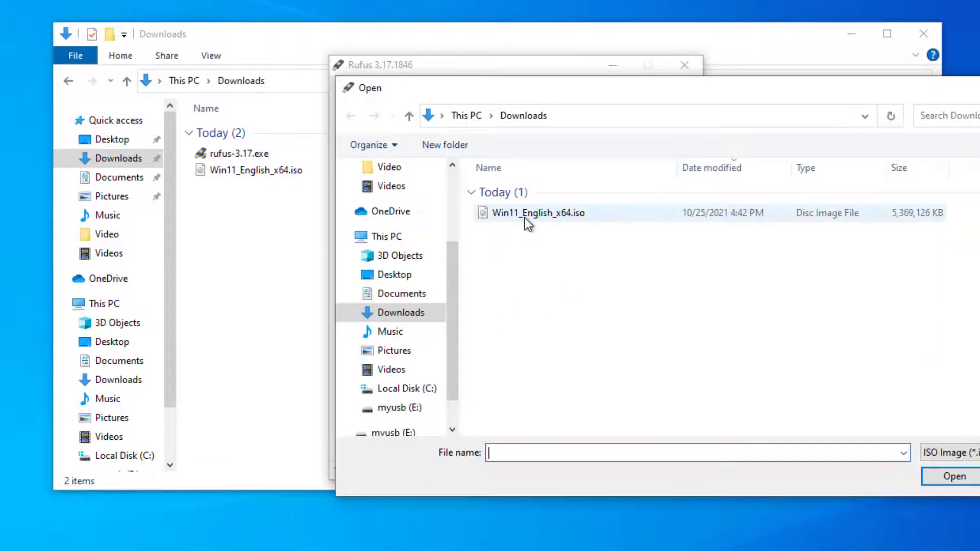
click(538, 213)
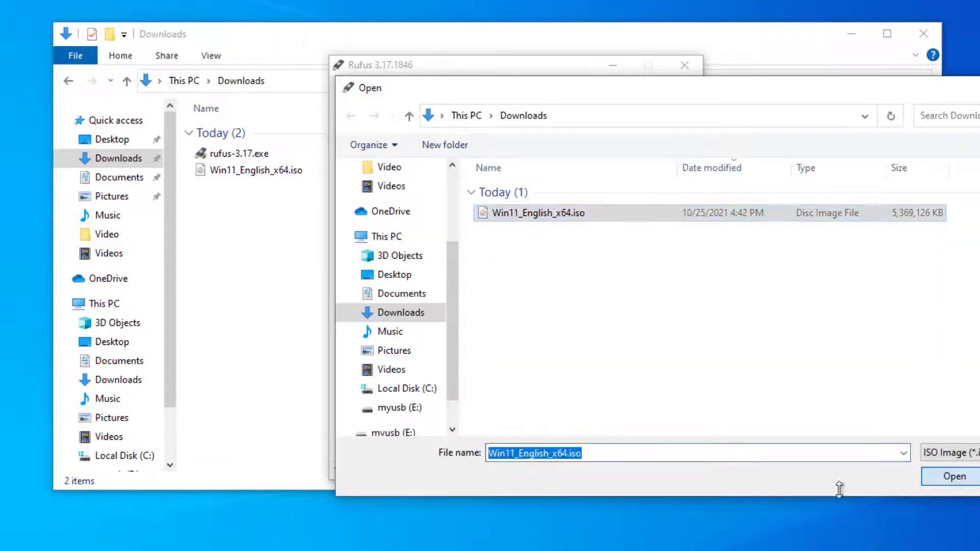
click(954, 477)
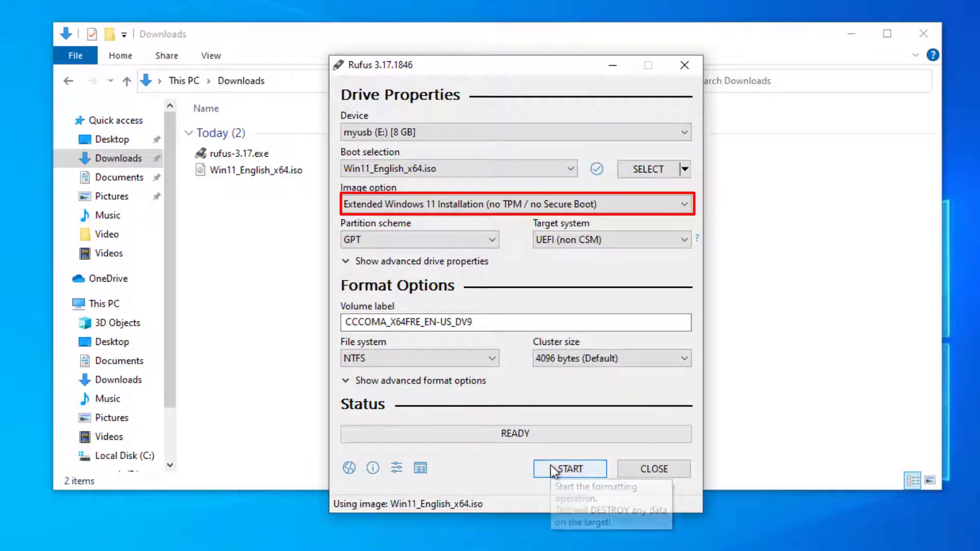
mouse_move(576, 439)
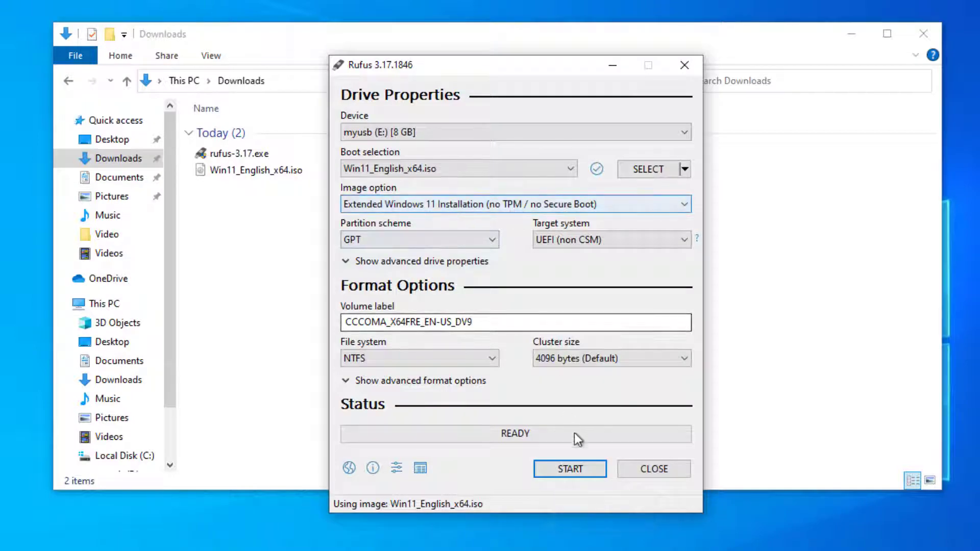
click(570, 468)
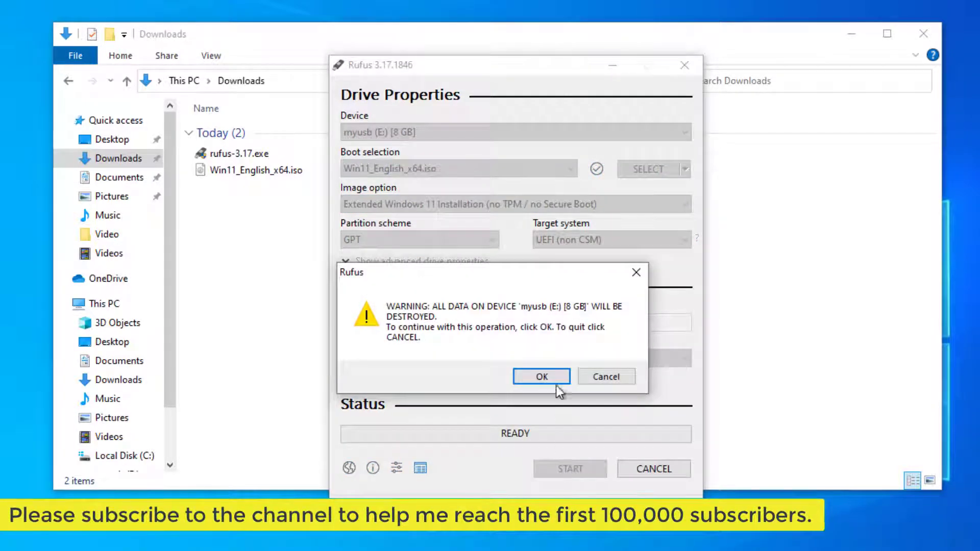
click(541, 377)
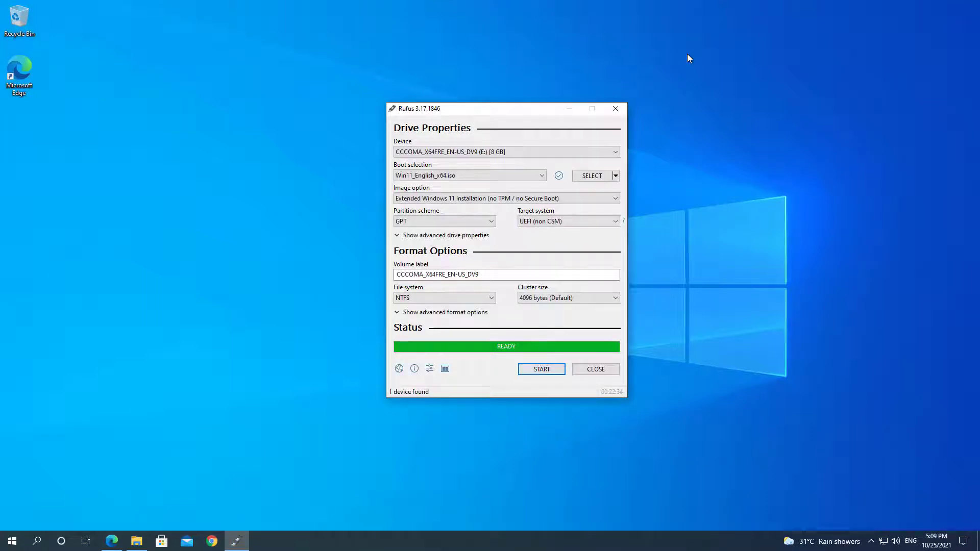
mouse_move(624, 368)
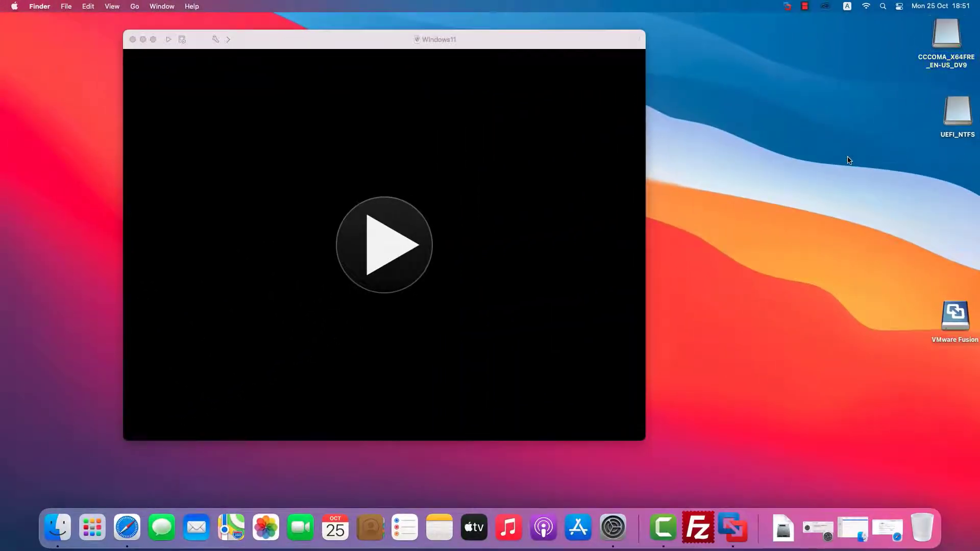
mouse_move(805, 151)
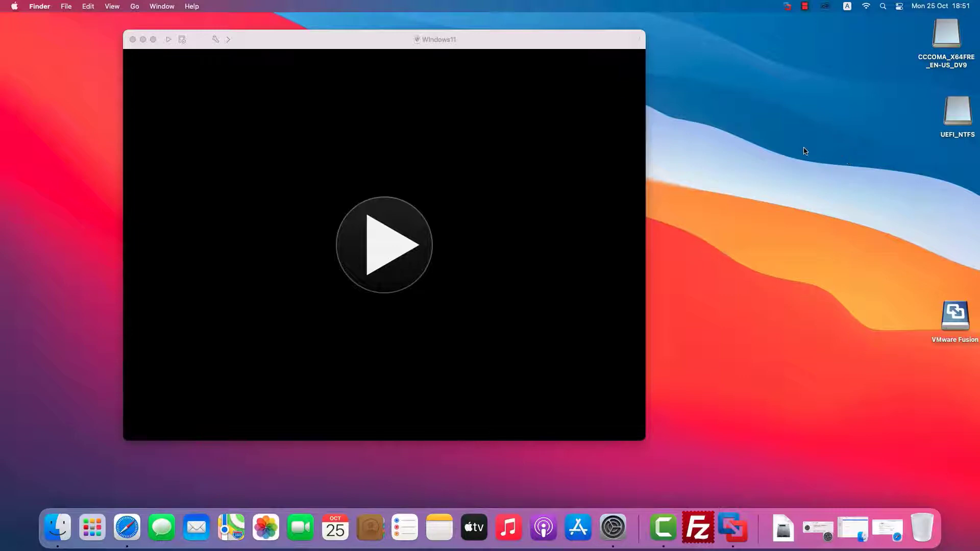
Power on the Windows11 VM and connect the UEFI_NTFS USB drive to it.
click(385, 244)
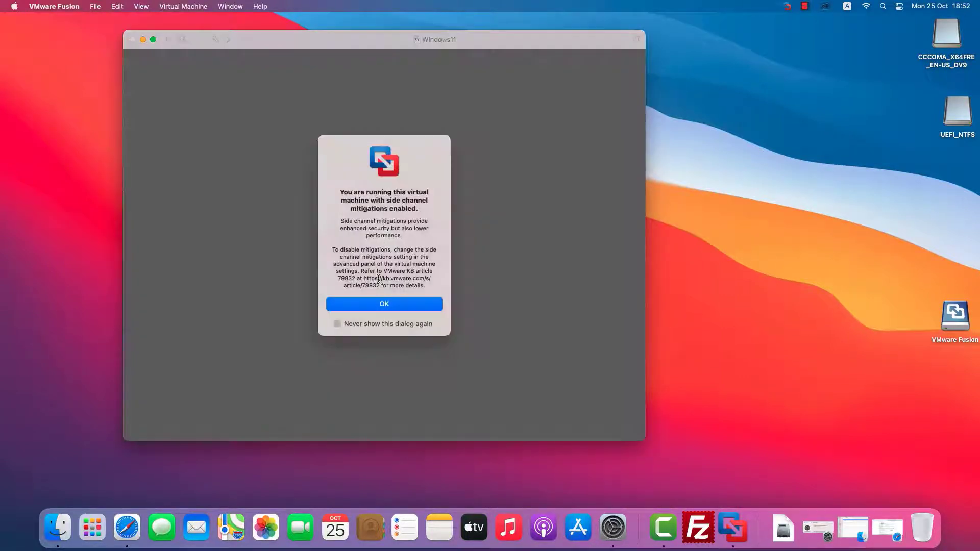
click(384, 304)
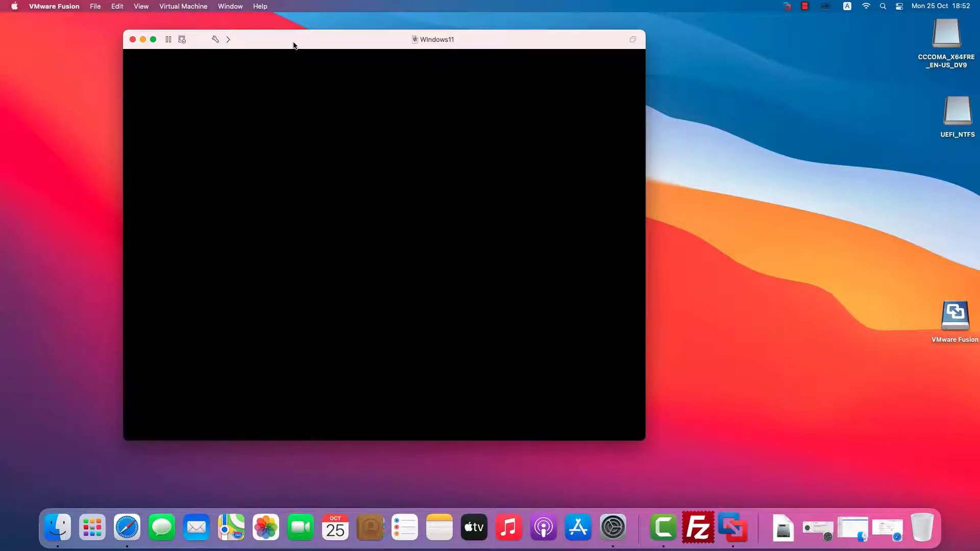
click(182, 6)
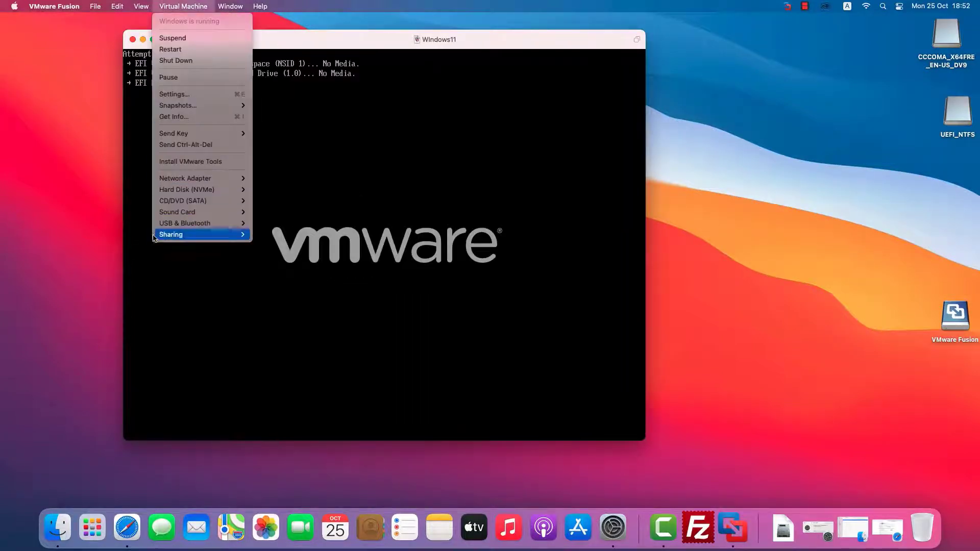
mouse_move(185, 224)
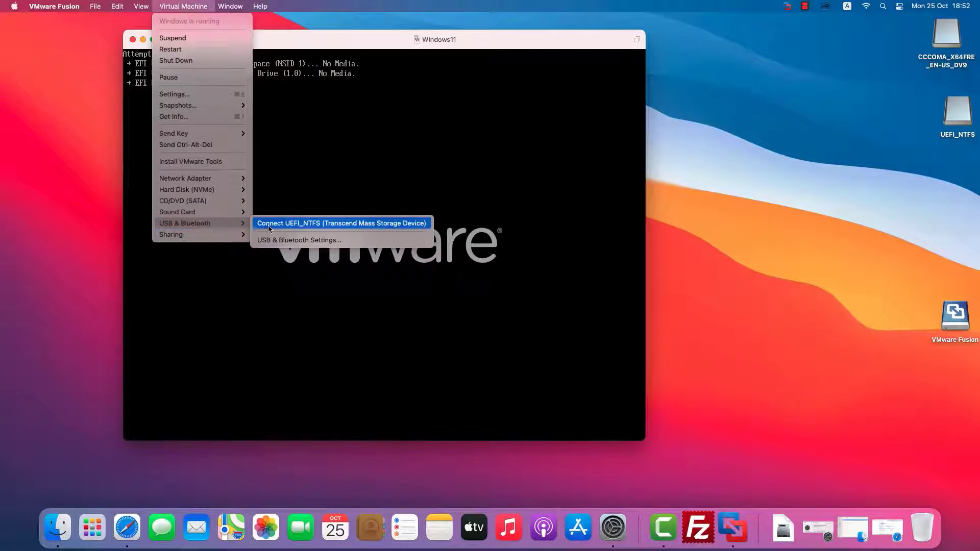
click(342, 224)
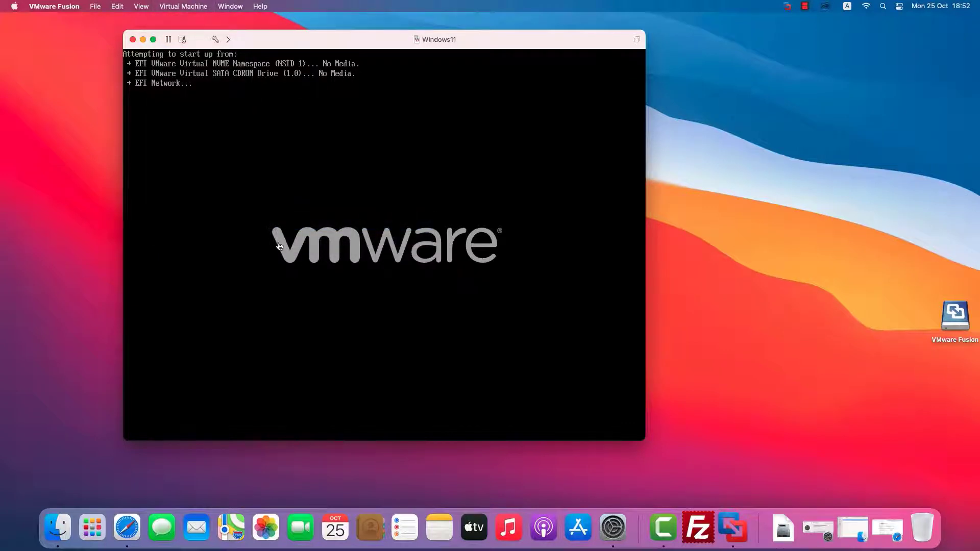
mouse_move(538, 183)
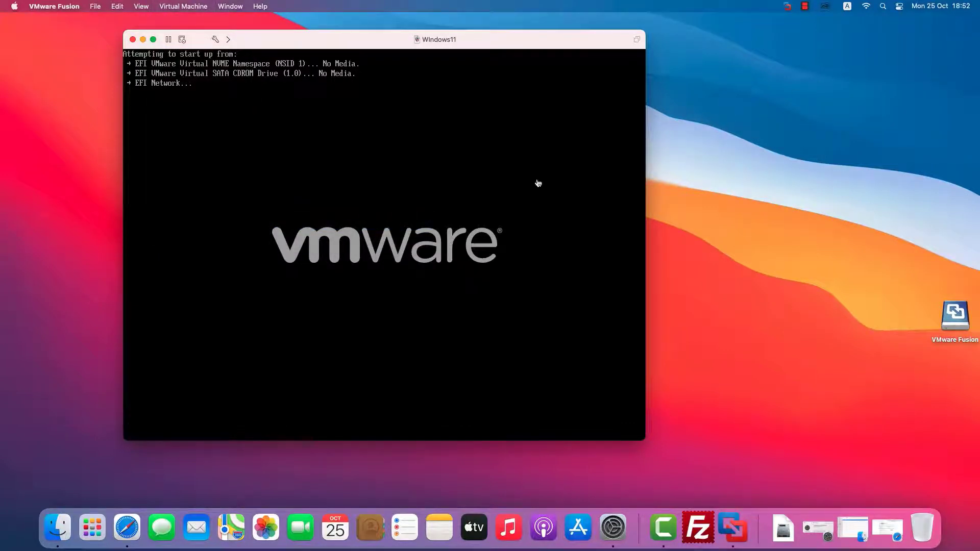
Request a restart of the guest from the Virtual Machine menu.
click(183, 6)
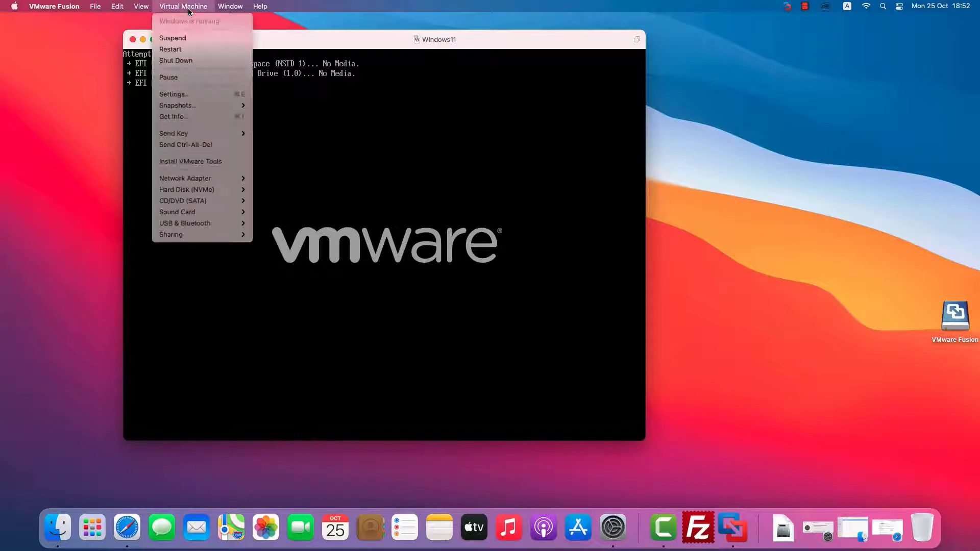
click(169, 49)
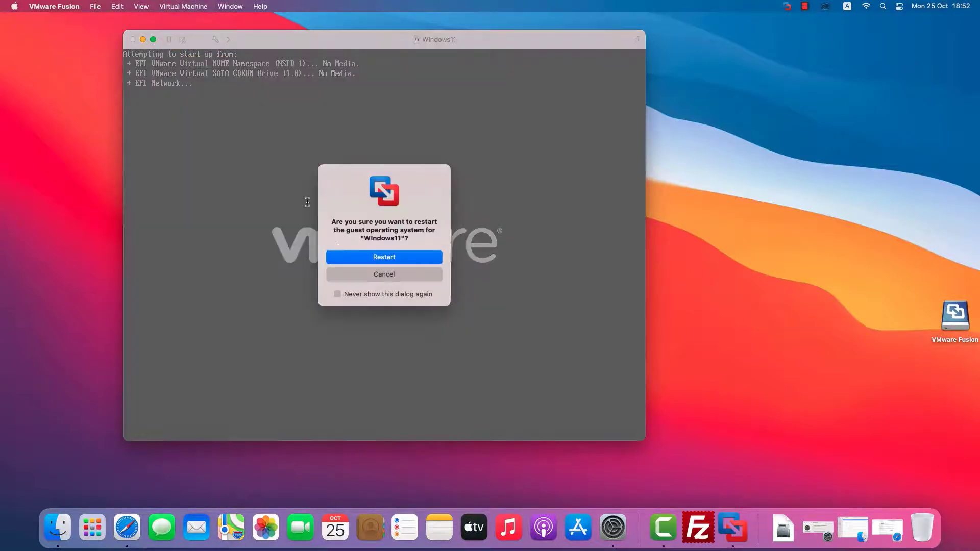
Restart the Windows11 VM and boot it from the EFI USB Device to reach Windows Setup.
click(383, 257)
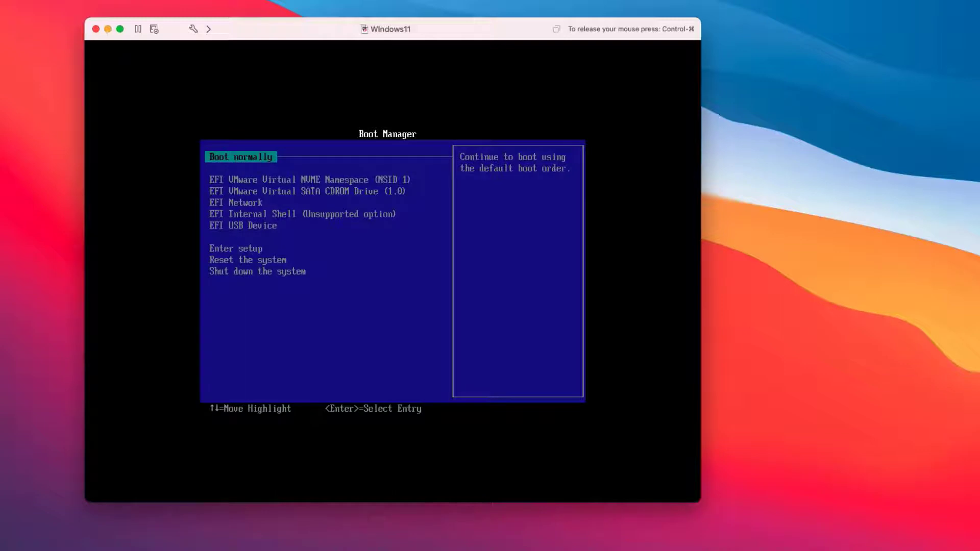
key(down)
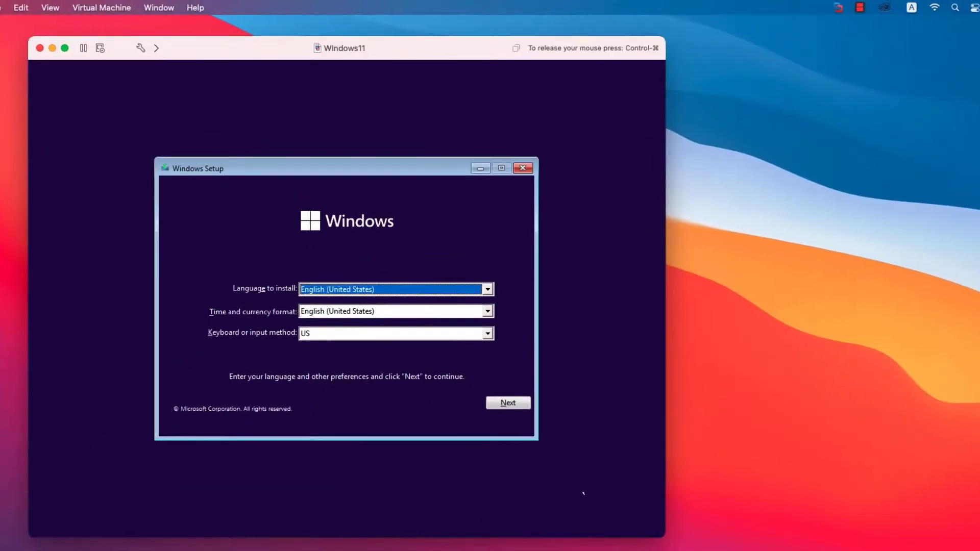
Keep default language, skip the product key, choose Windows 11 Pro and accept the license terms.
click(507, 402)
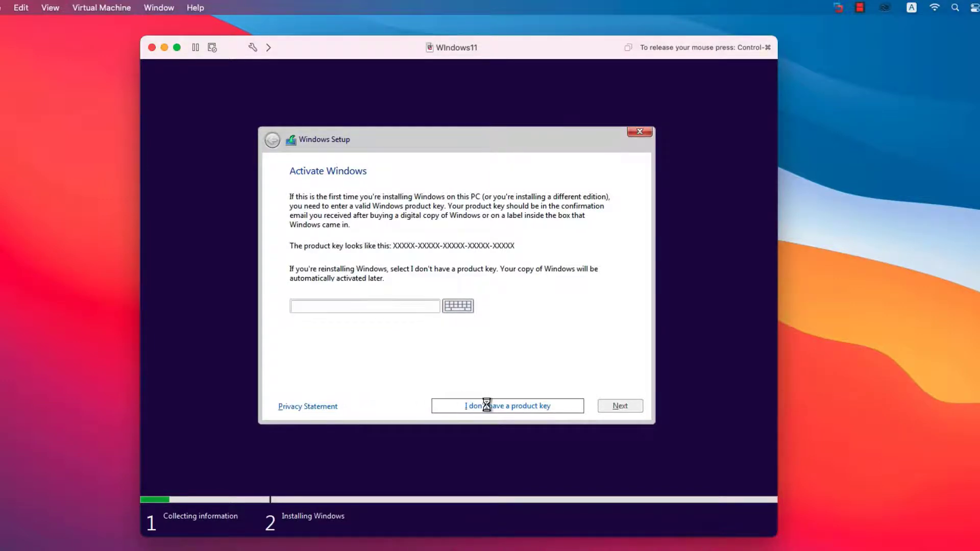
click(508, 406)
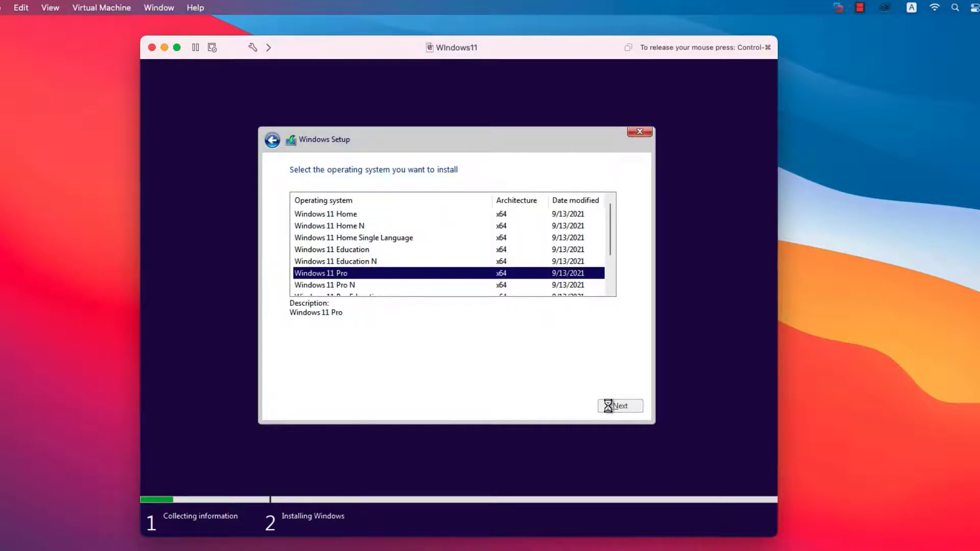
click(618, 405)
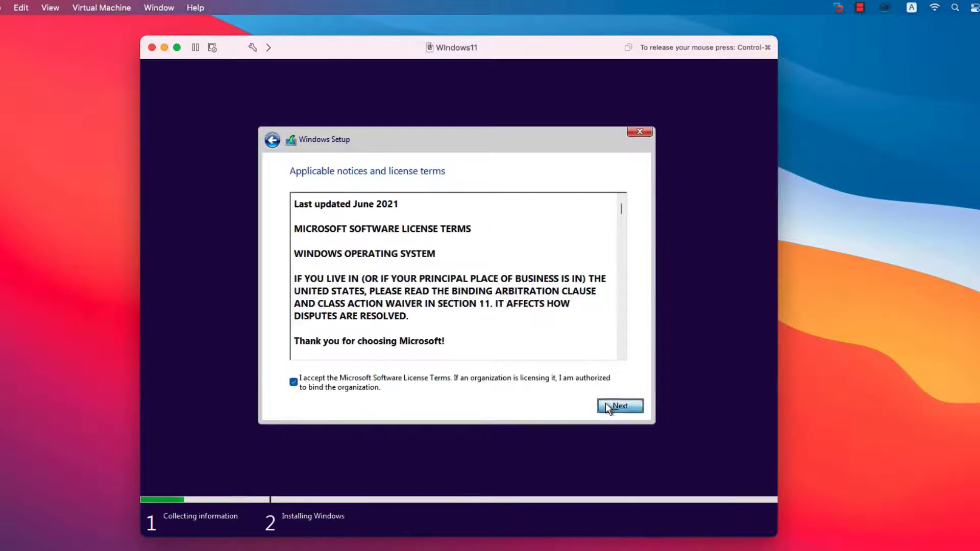
click(619, 405)
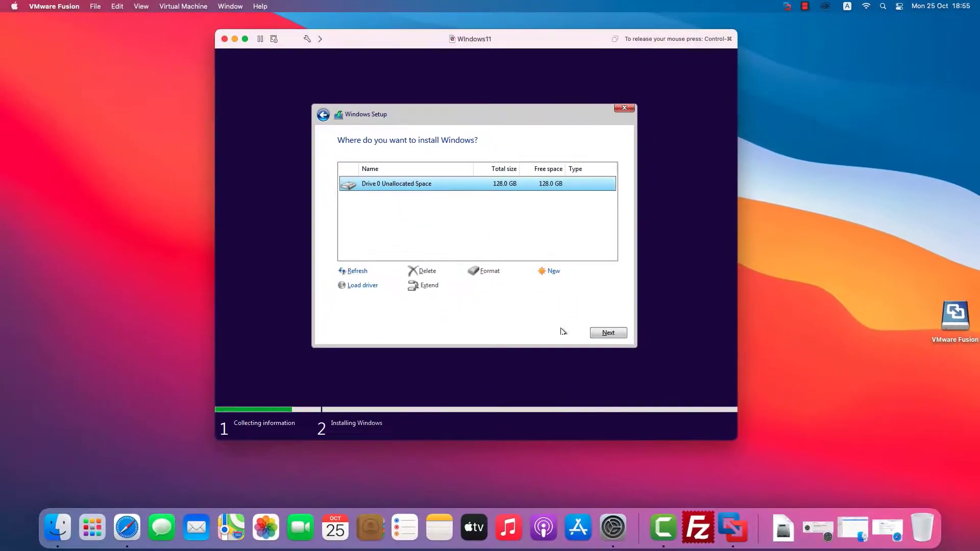
Install Windows onto Drive 0 unallocated space, then confirm United States region and US keyboard.
click(606, 331)
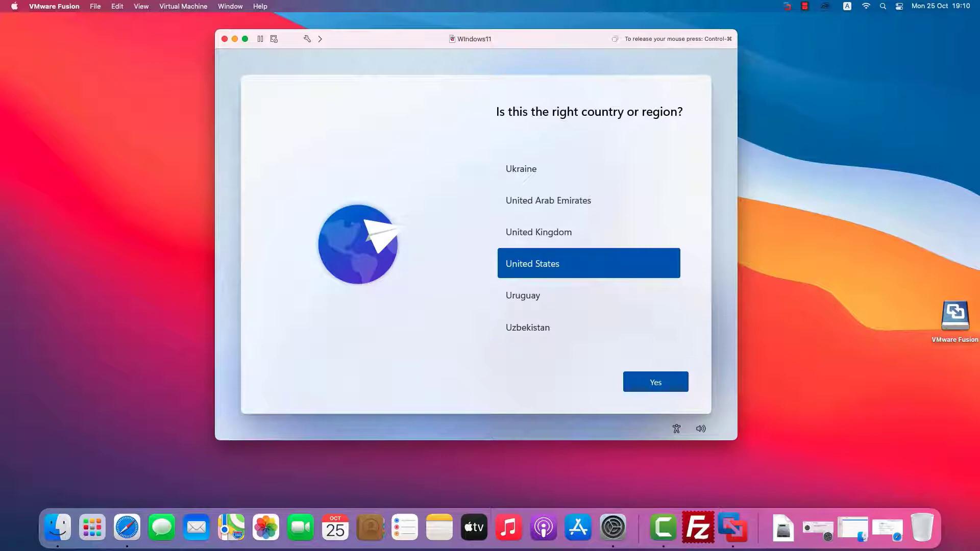
click(655, 382)
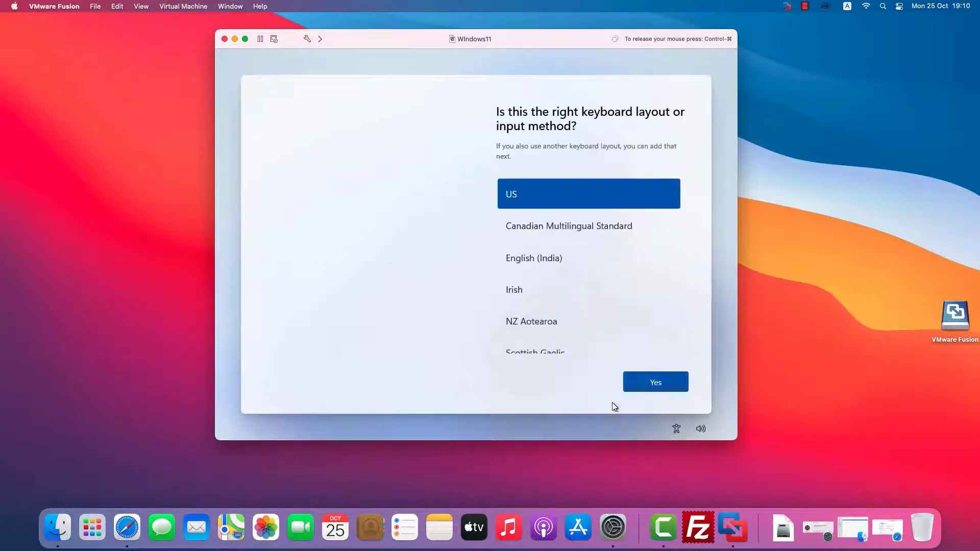
click(655, 382)
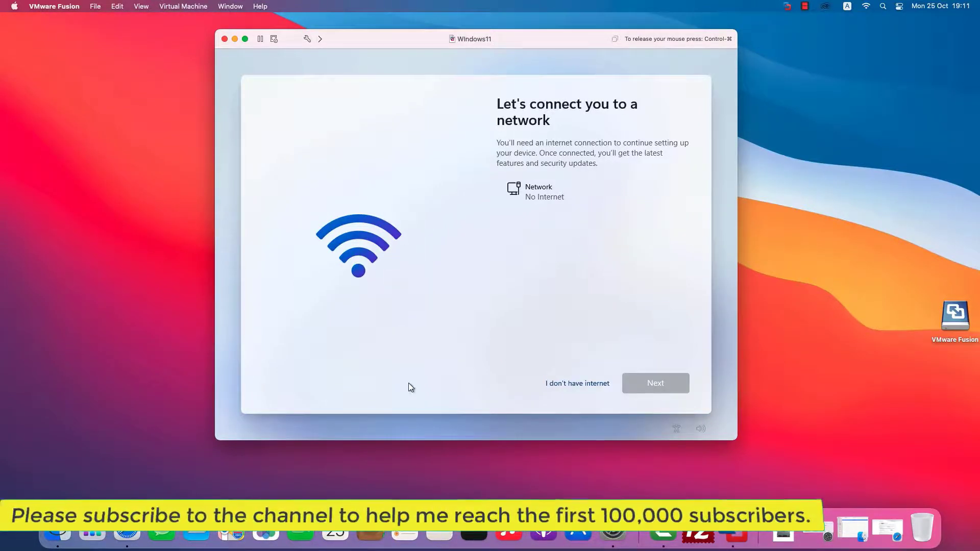
mouse_move(575, 382)
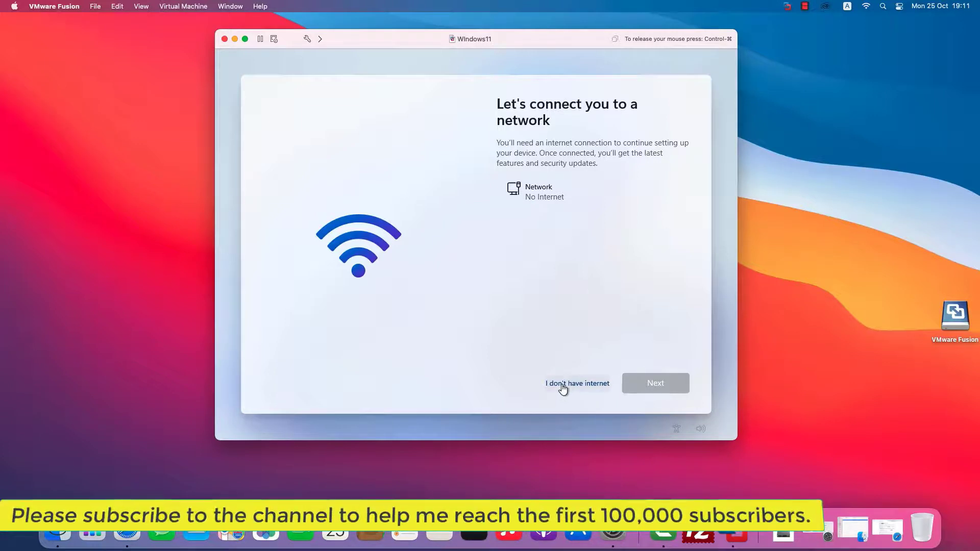
mouse_move(574, 223)
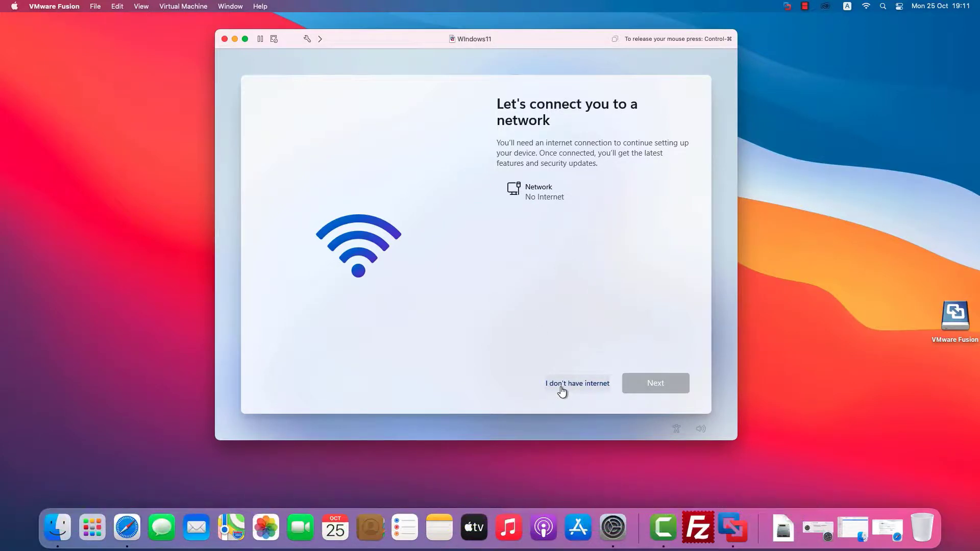
Continue without internet, confirm the account password and set the security questions.
click(576, 383)
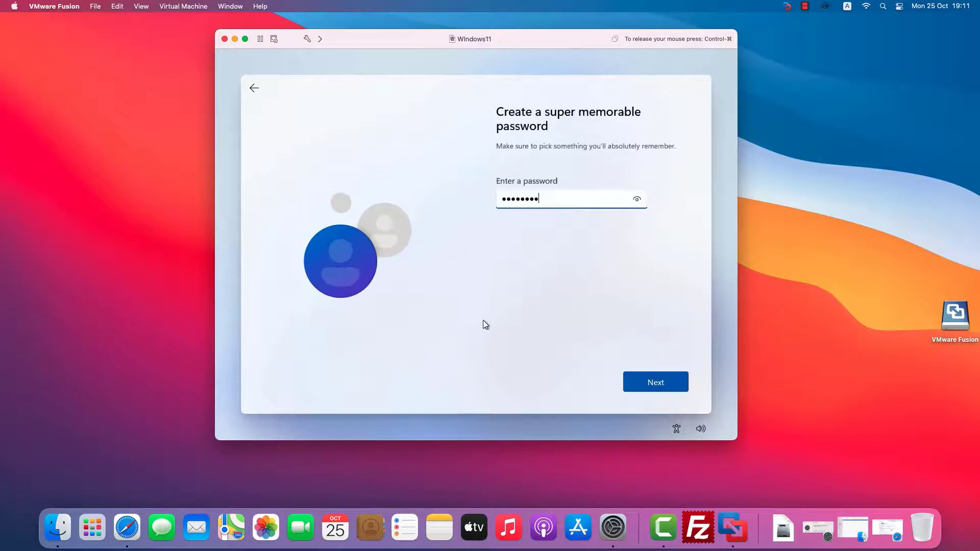
click(655, 382)
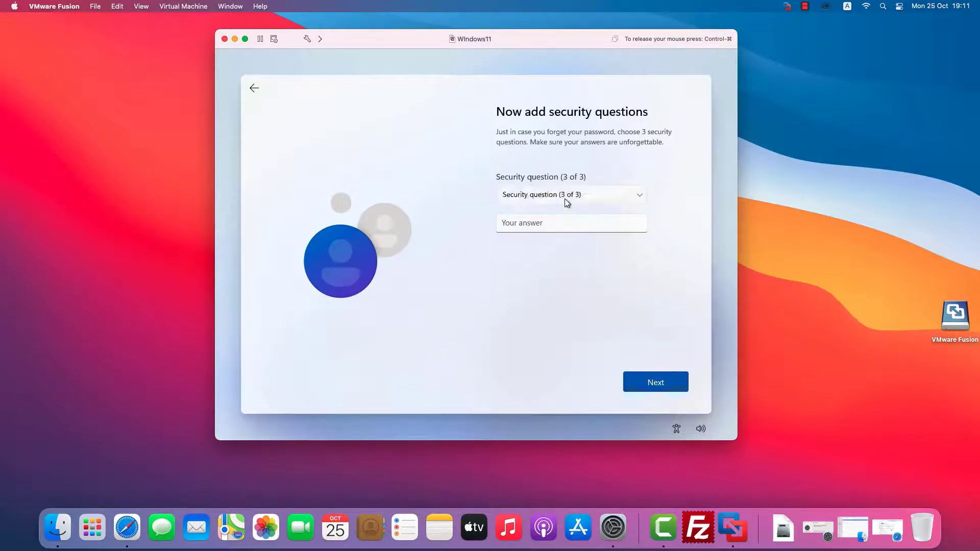
click(655, 382)
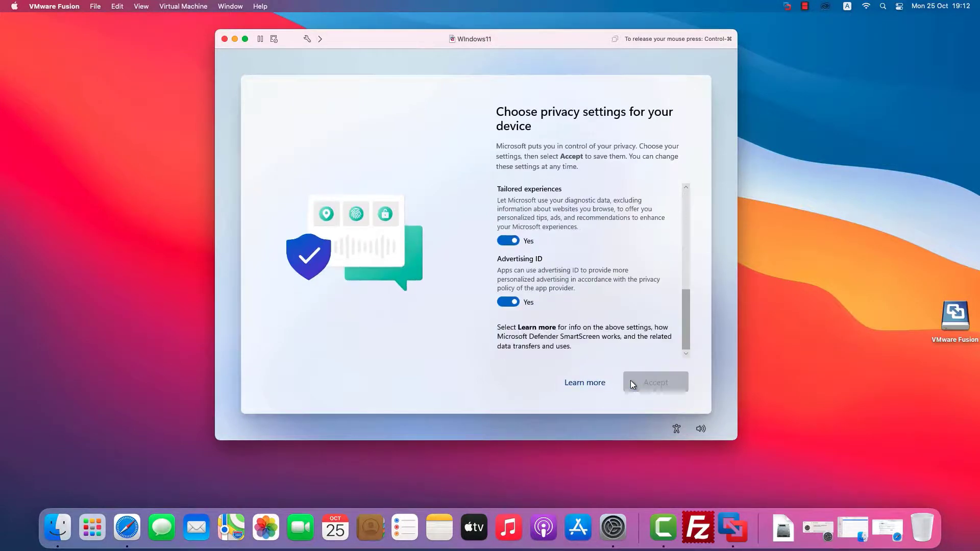
Accept privacy settings and launch Install VMware Tools from the Virtual Machine menu.
click(656, 383)
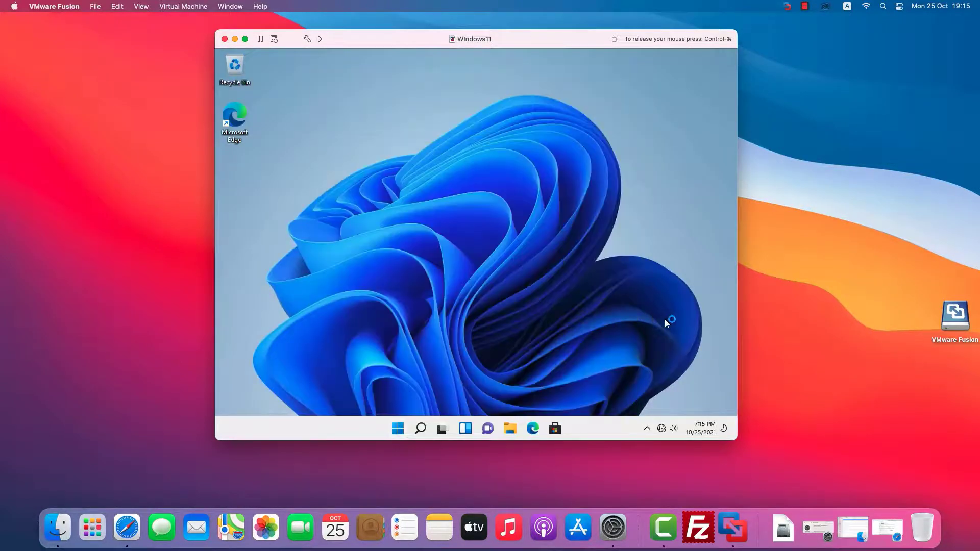
mouse_move(260, 110)
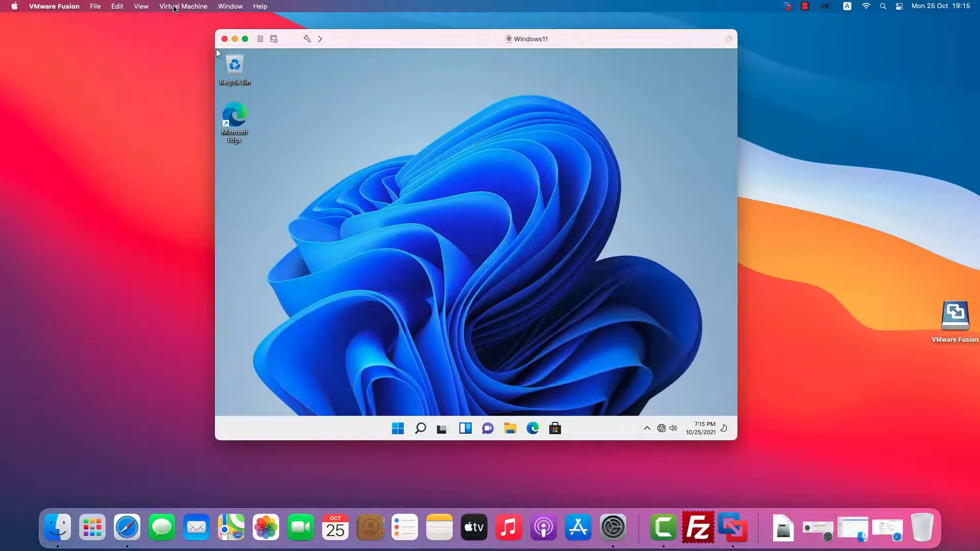
click(183, 6)
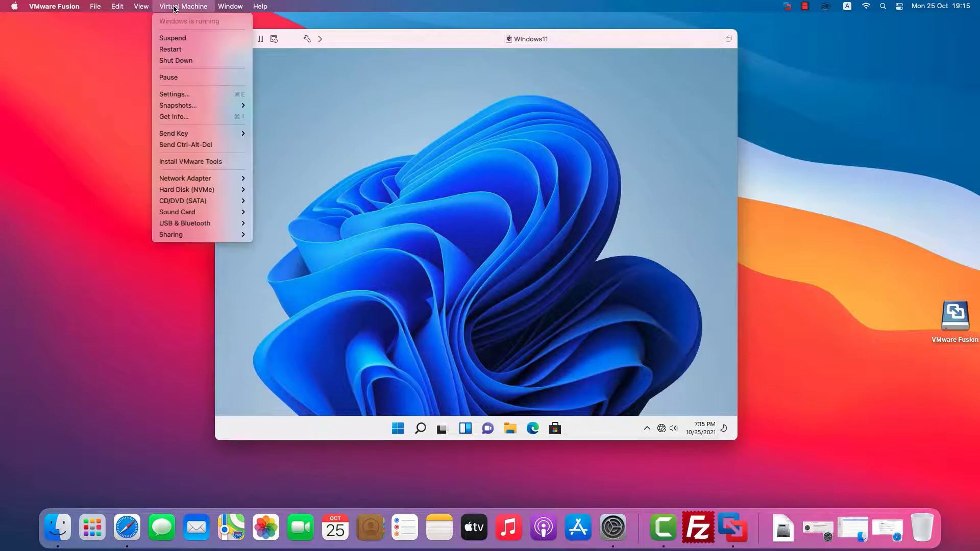
mouse_move(194, 190)
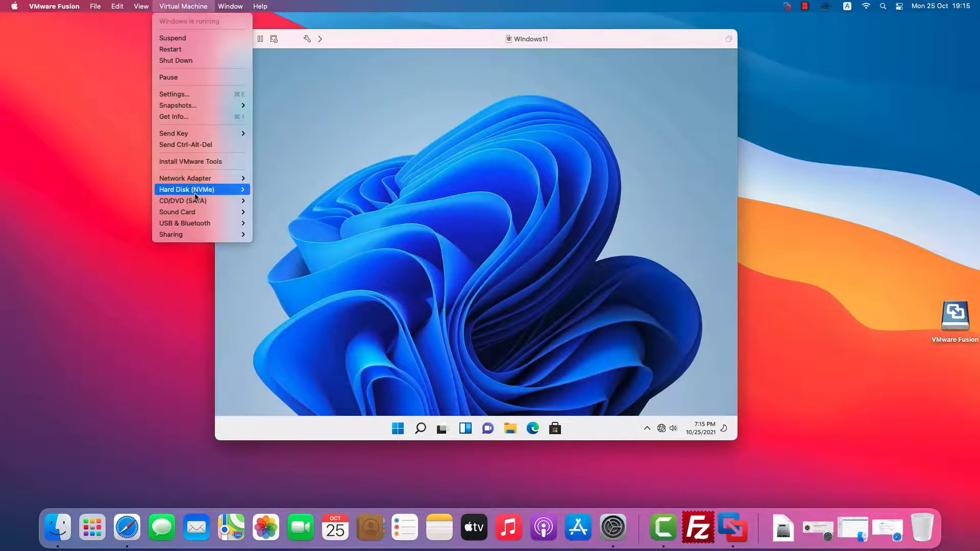
mouse_move(196, 166)
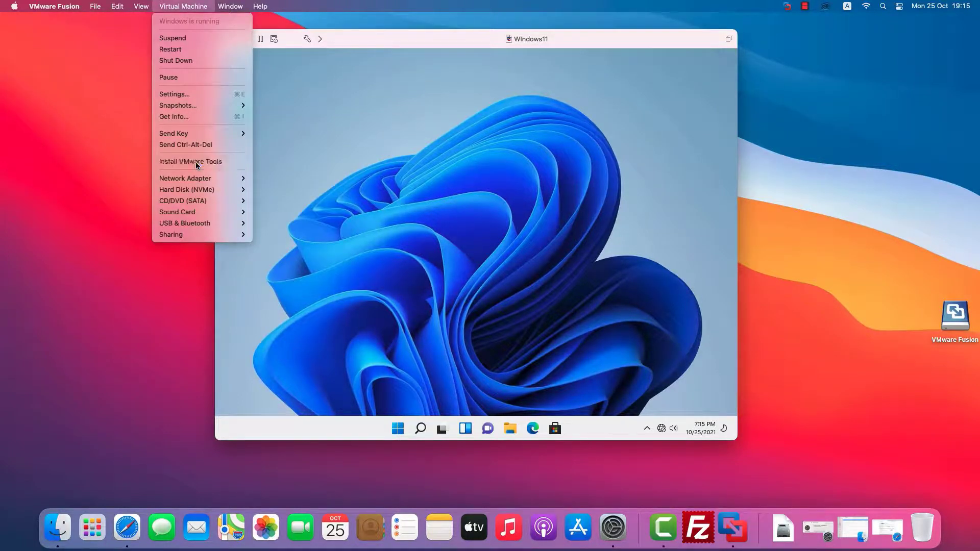
click(191, 161)
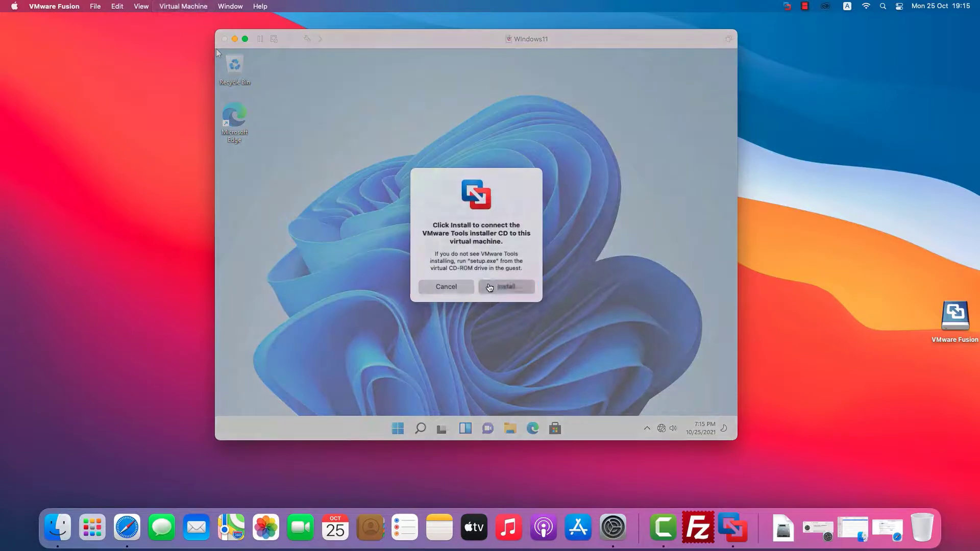
click(506, 286)
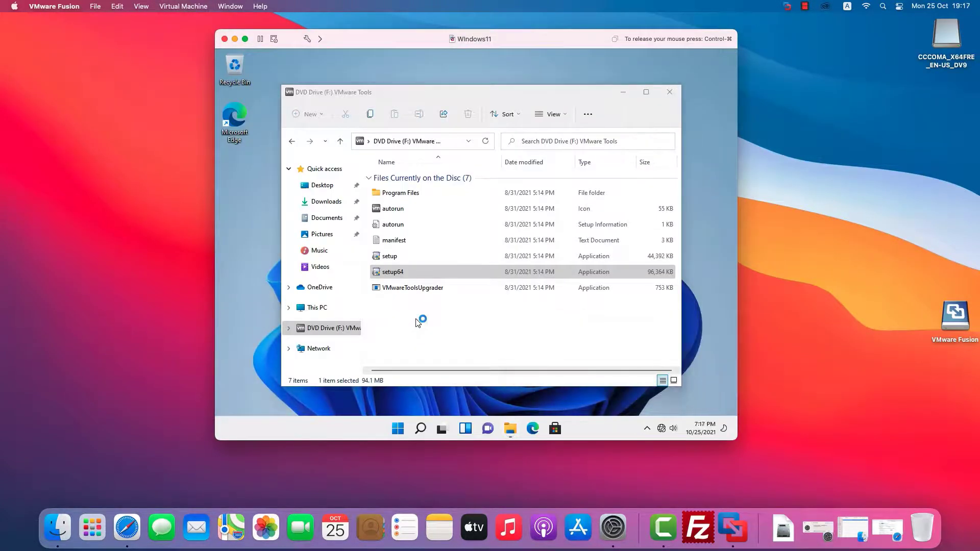
Run setup64 from the VMware Tools disc and finish the installation wizard.
double_click(392, 271)
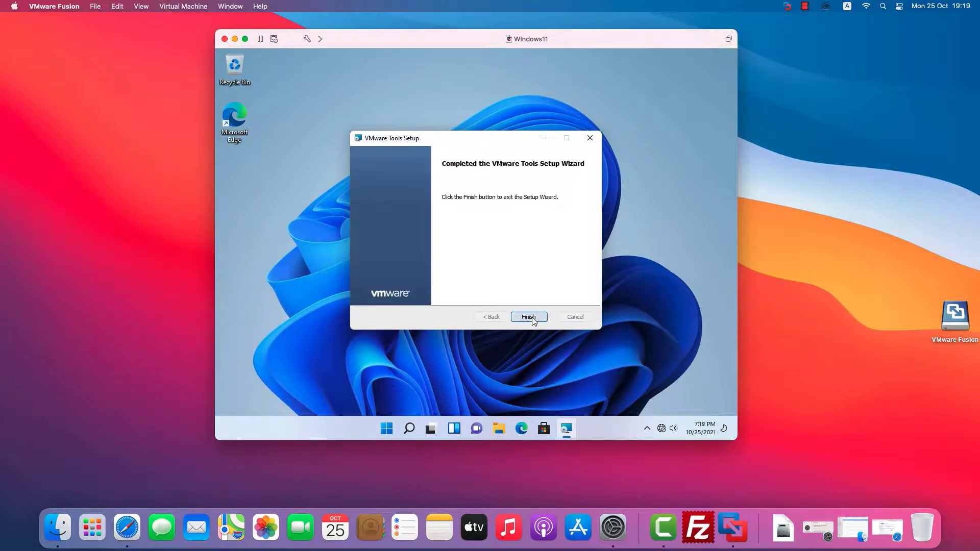
click(528, 316)
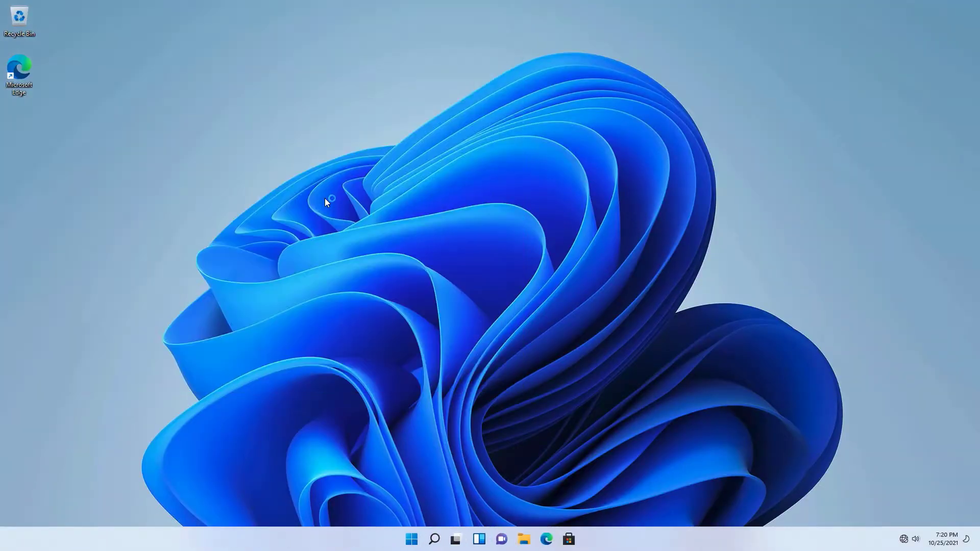
From Start, reach Windows Update in Settings and start downloading the five pending updates.
click(411, 539)
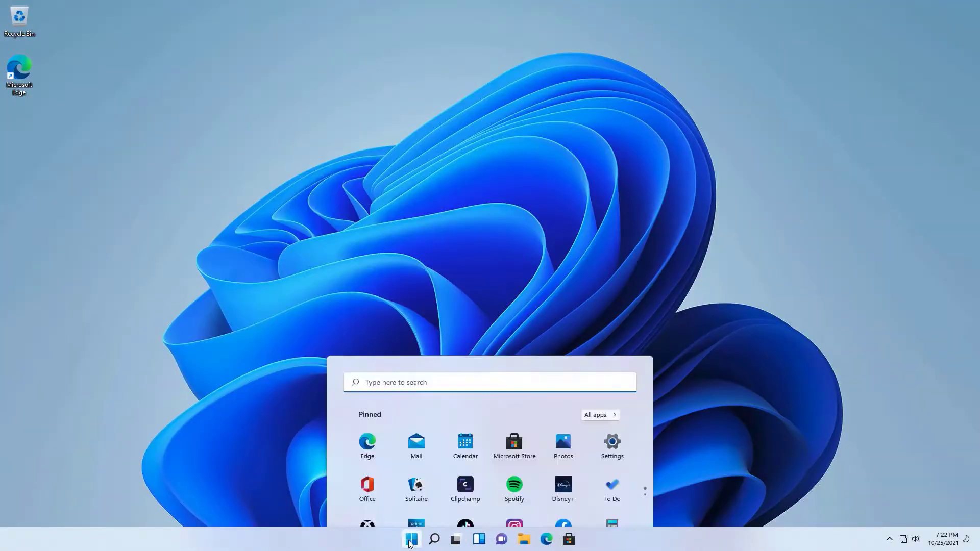
click(411, 539)
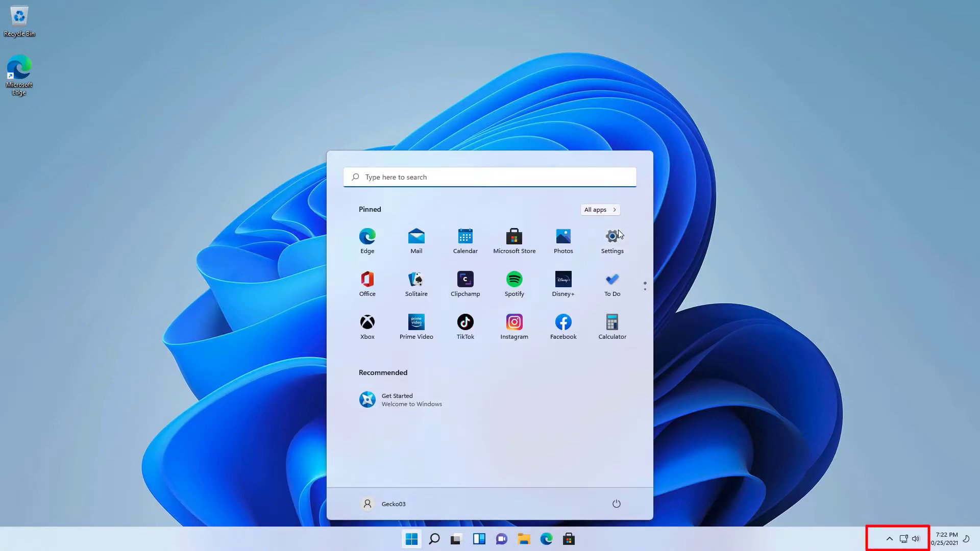
click(612, 241)
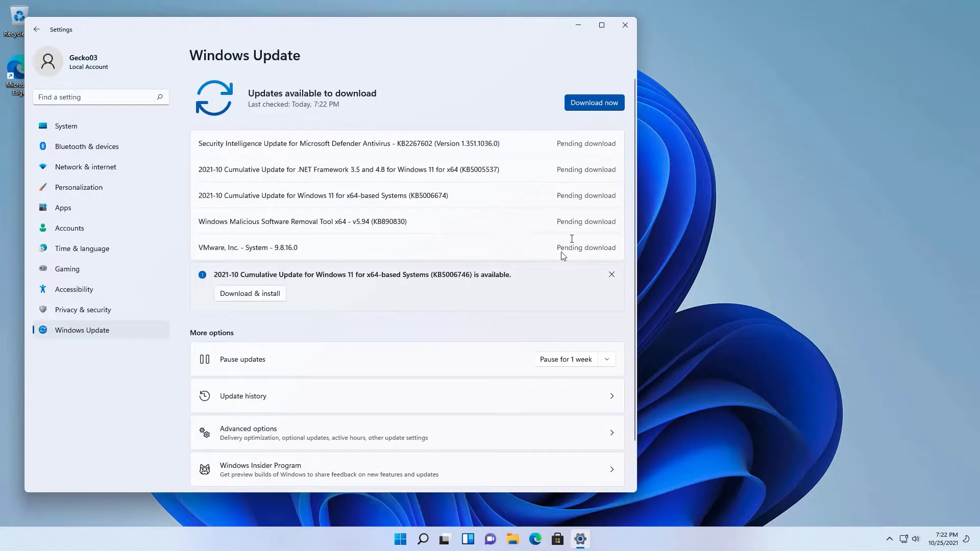
mouse_move(513, 55)
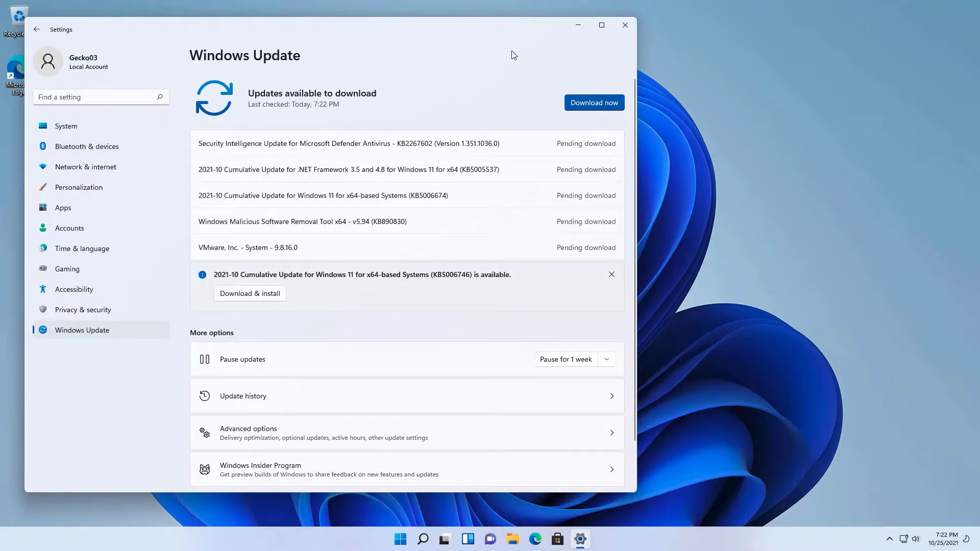
mouse_move(569, 143)
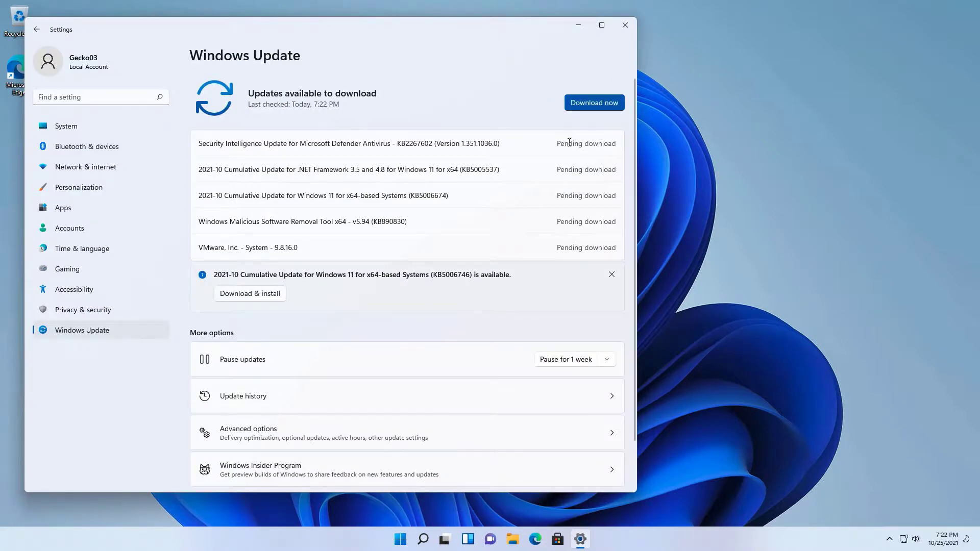
click(594, 102)
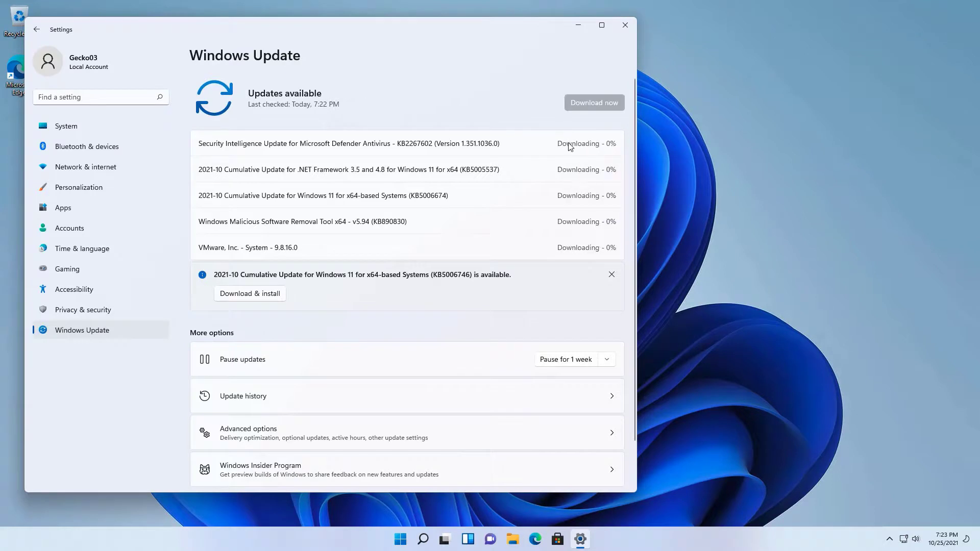